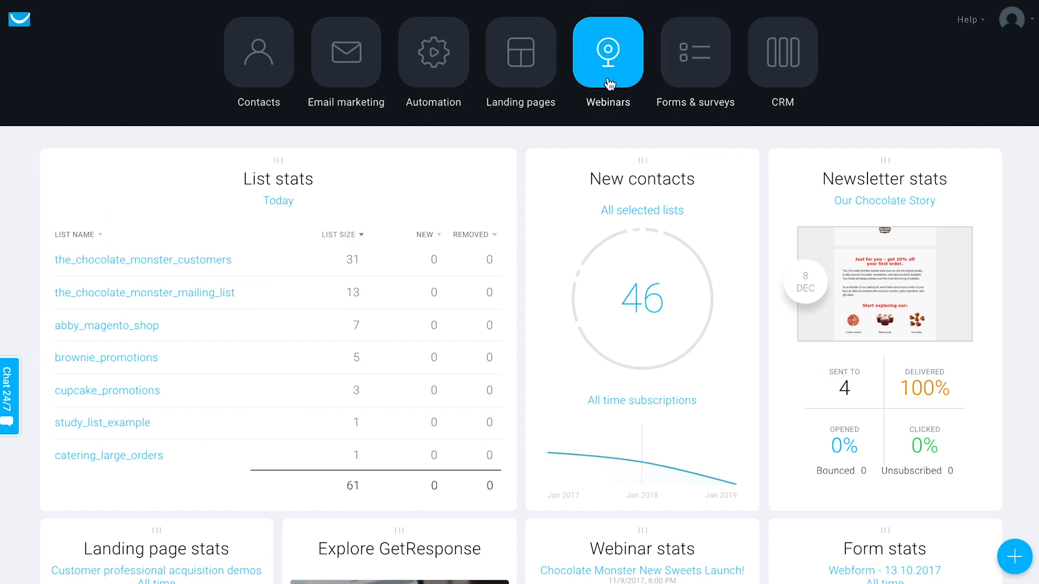
# Start a new webinar from the Webinars section's Manage webinars page.
pyautogui.click(607, 52)
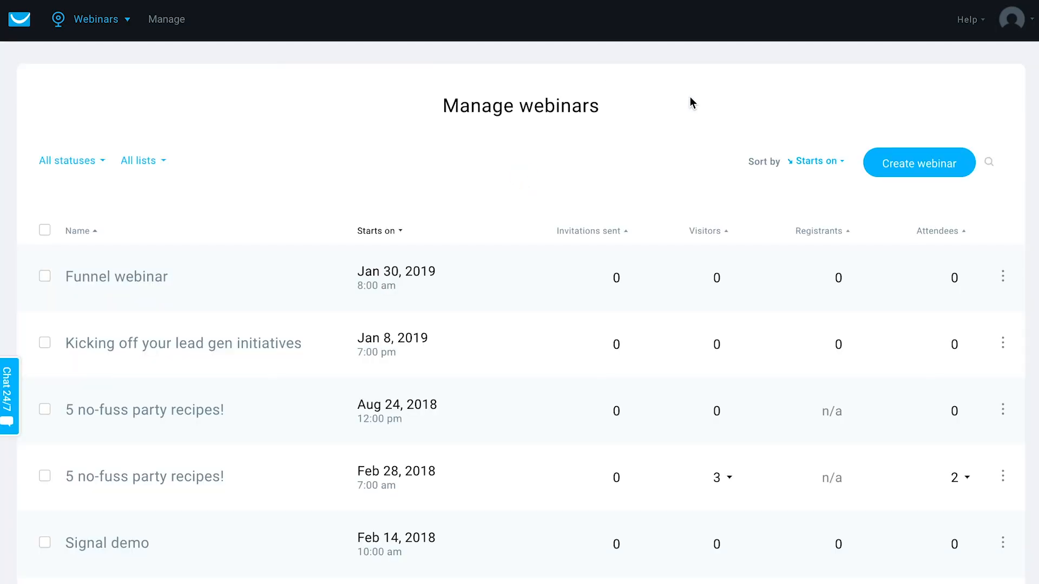
pyautogui.click(919, 163)
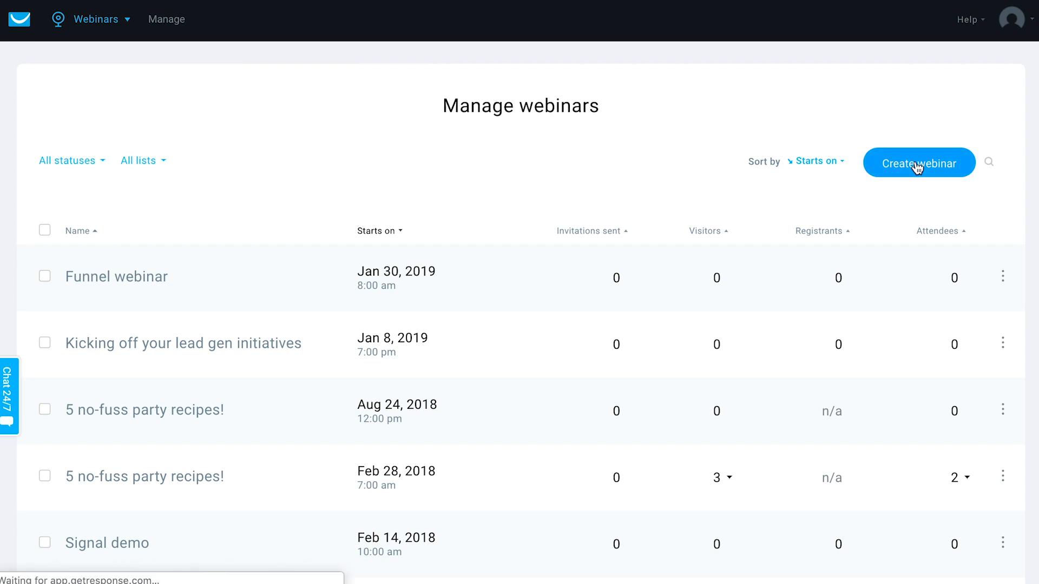
pyautogui.click(919, 163)
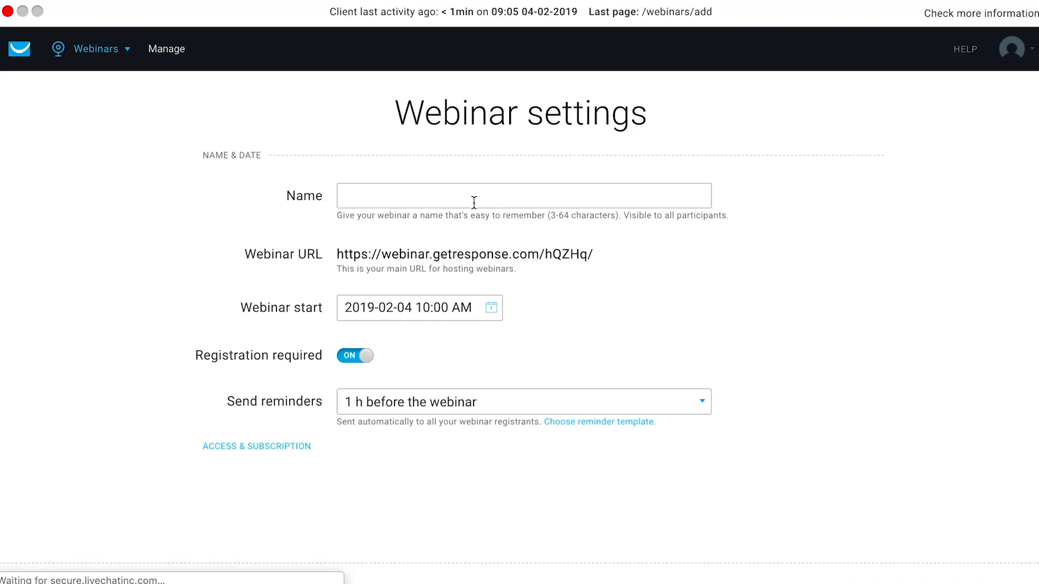
# Name the webinar 'New customer onboarding' so its URL updates to match.
pyautogui.click(523, 196)
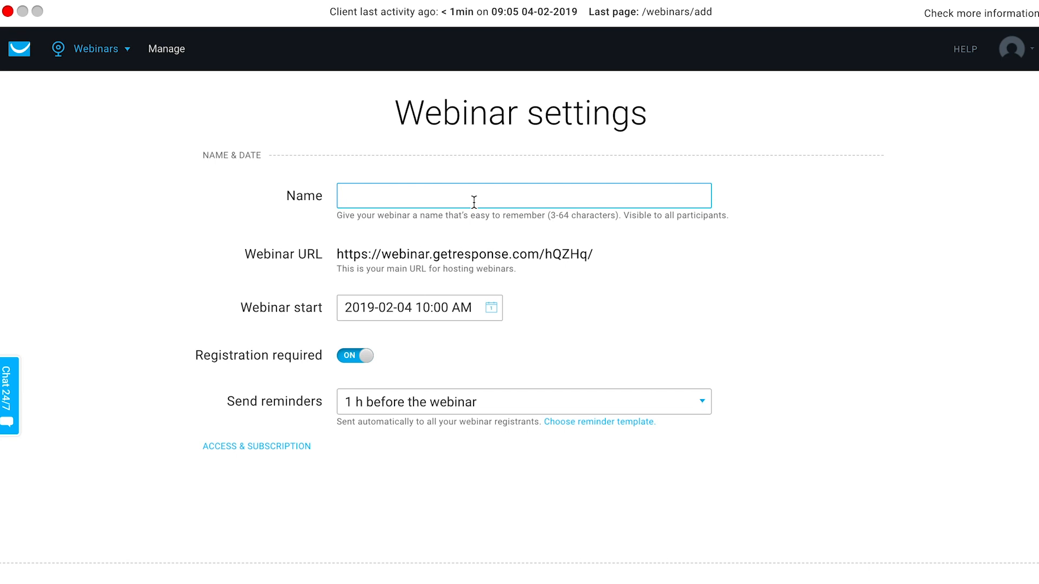
pyautogui.write('N')
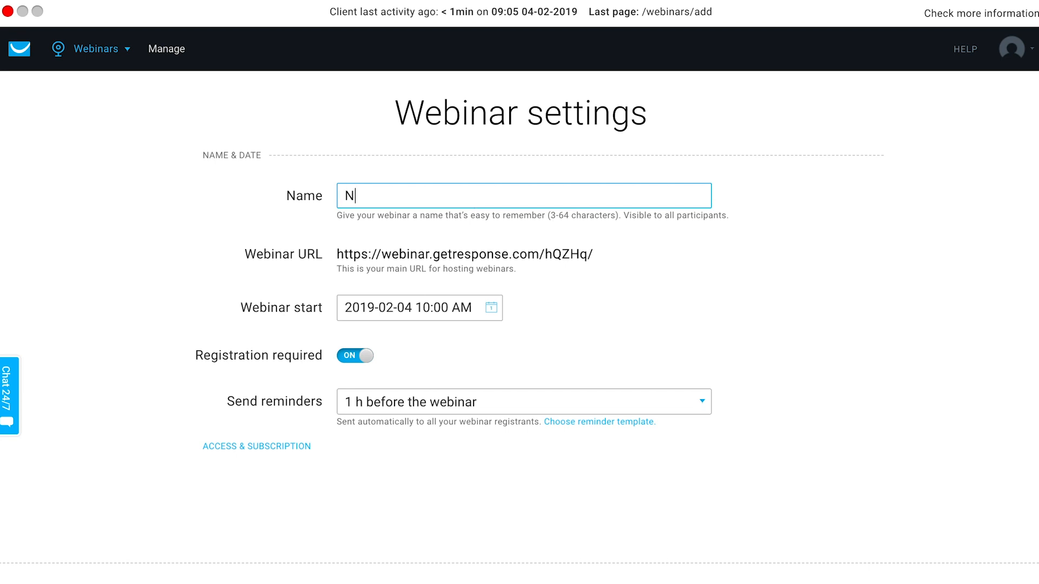
pyautogui.write('ew customer onbor')
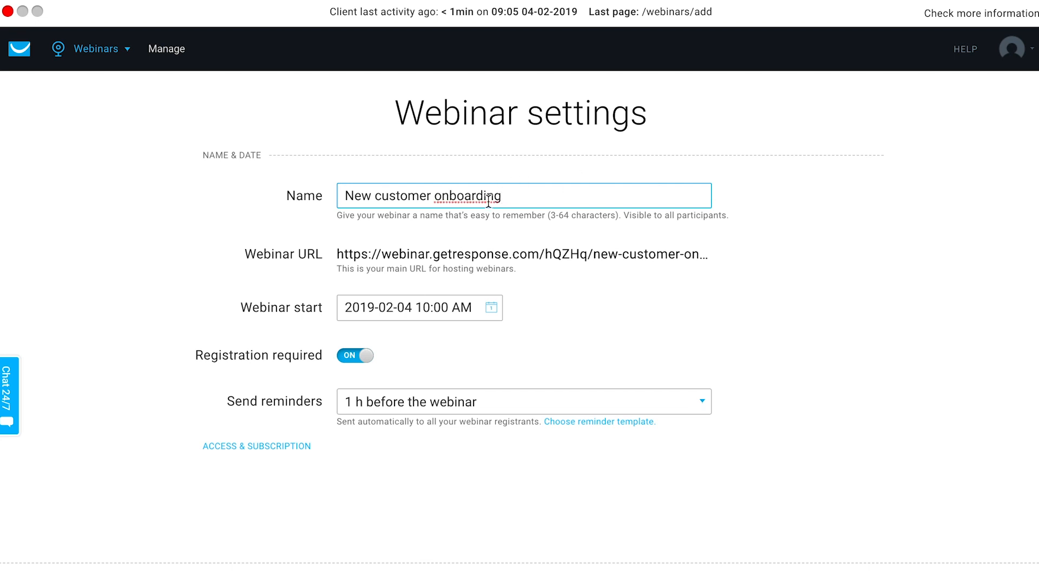
pyautogui.moveTo(529, 336)
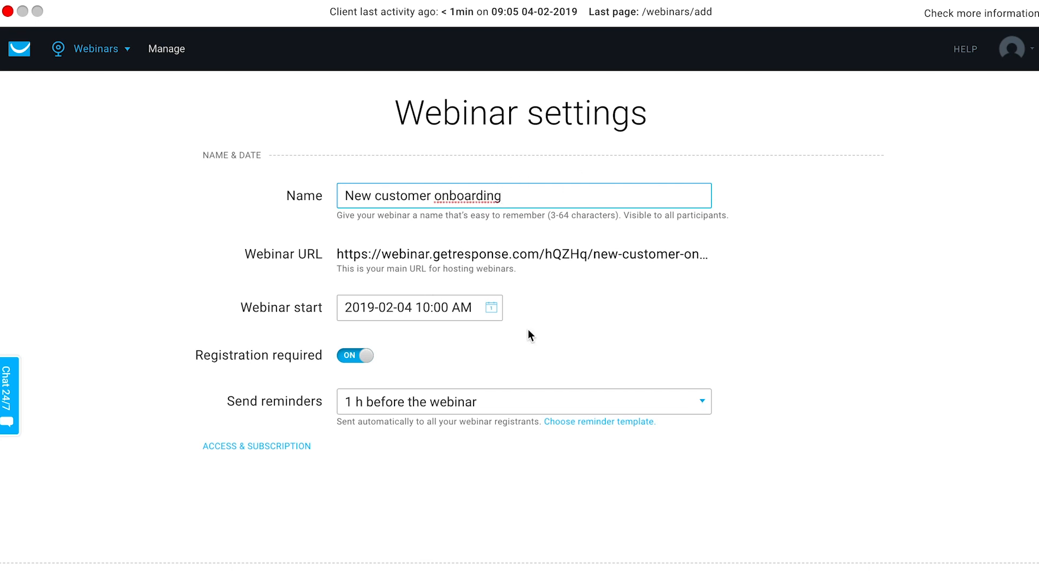
pyautogui.scroll(-3)
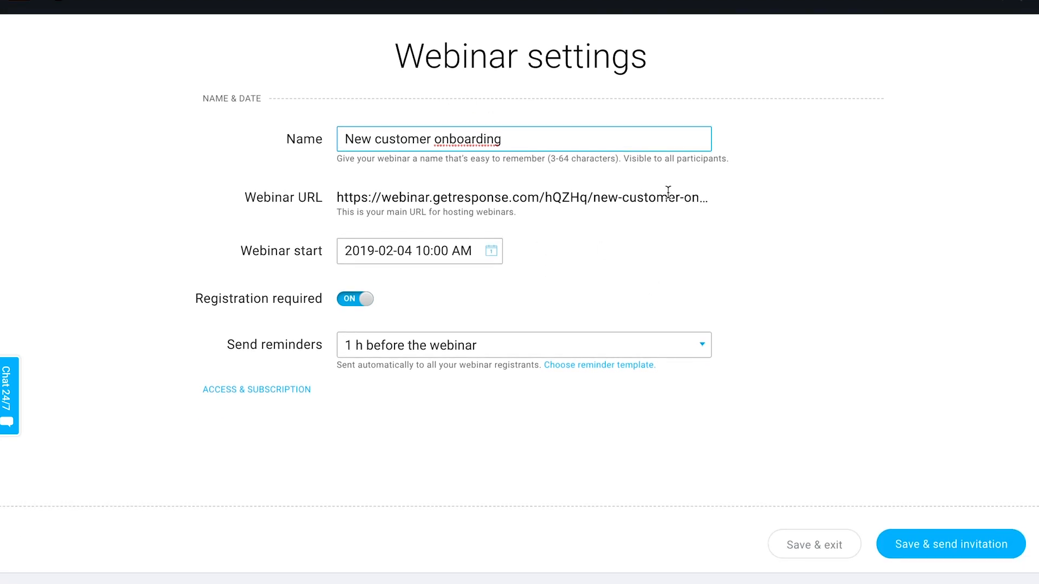
pyautogui.moveTo(665, 238)
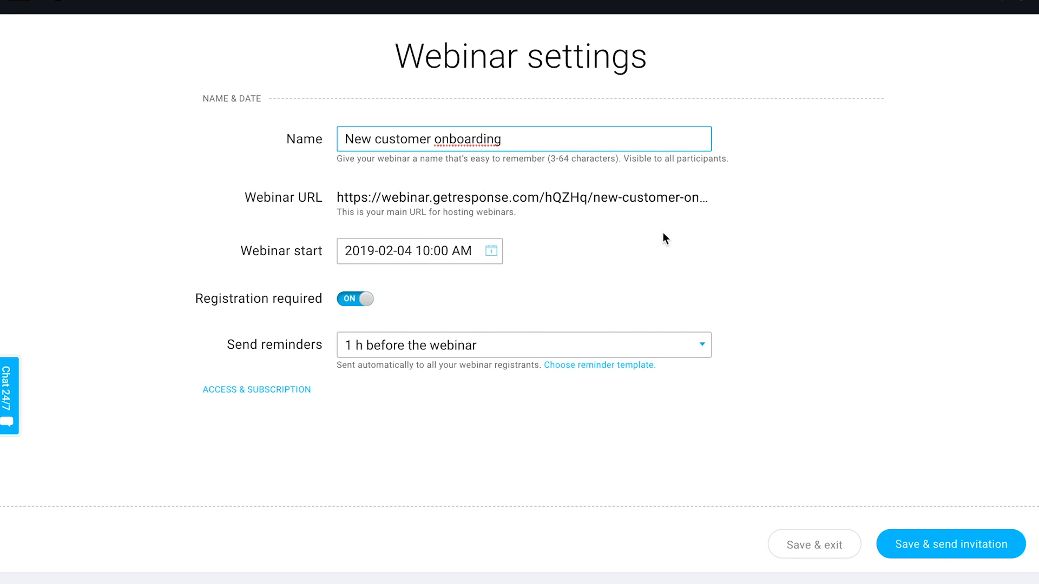
pyautogui.moveTo(965, 387)
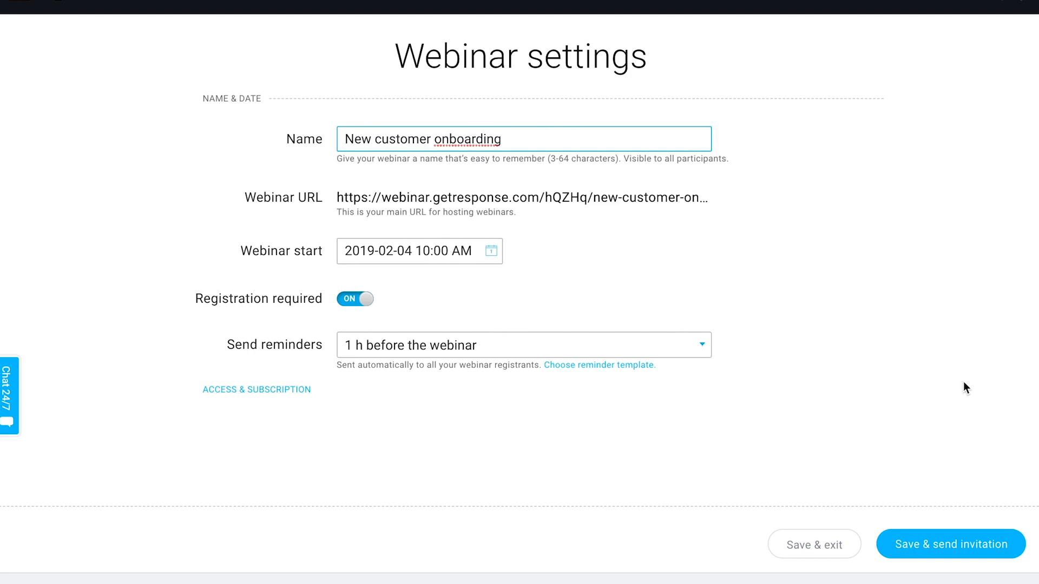
# Set the webinar start date to 19 February 2019 at 10:00 AM.
pyautogui.click(415, 251)
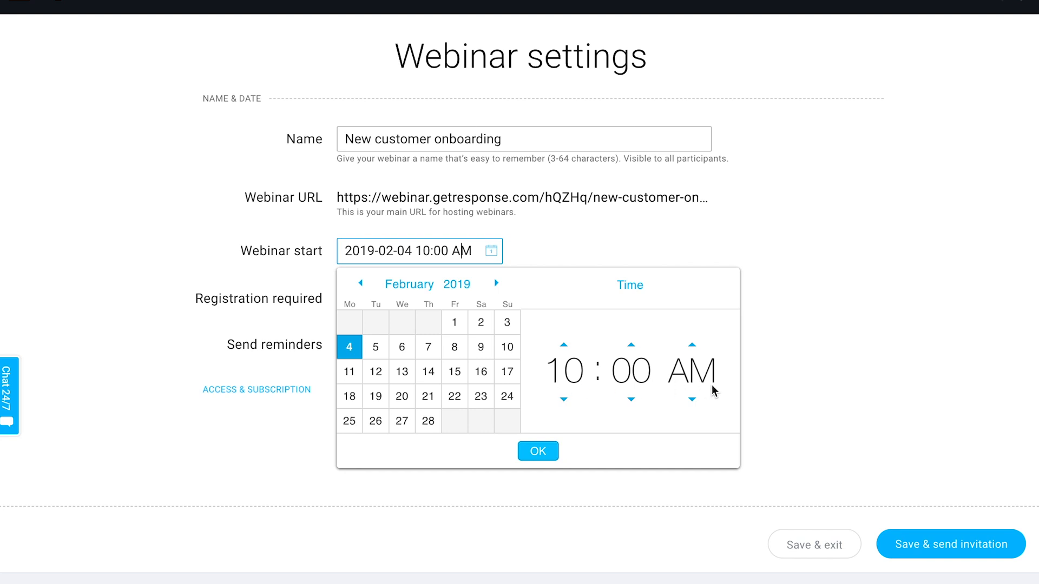
pyautogui.moveTo(468, 308)
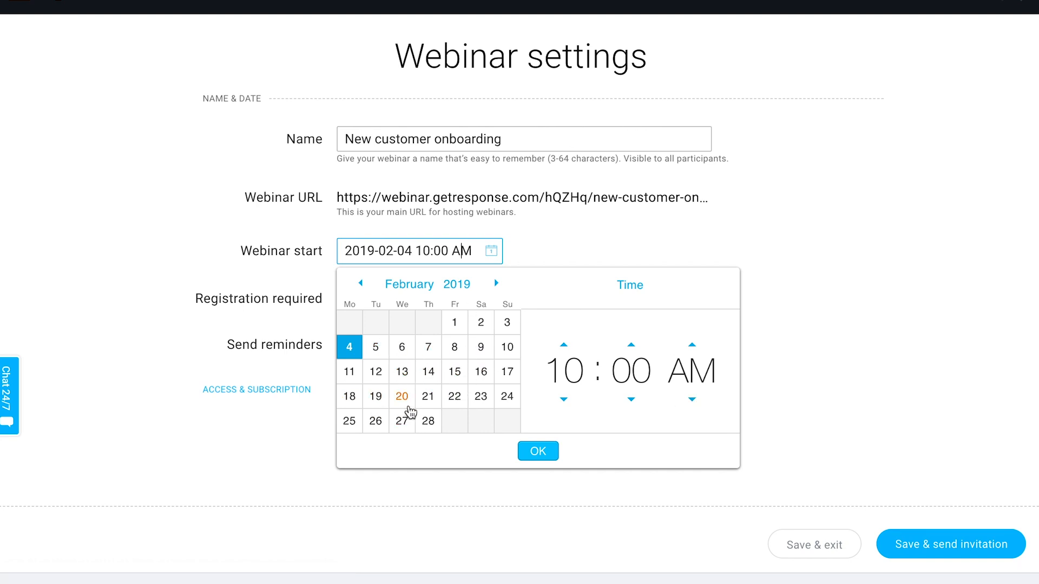
pyautogui.click(375, 396)
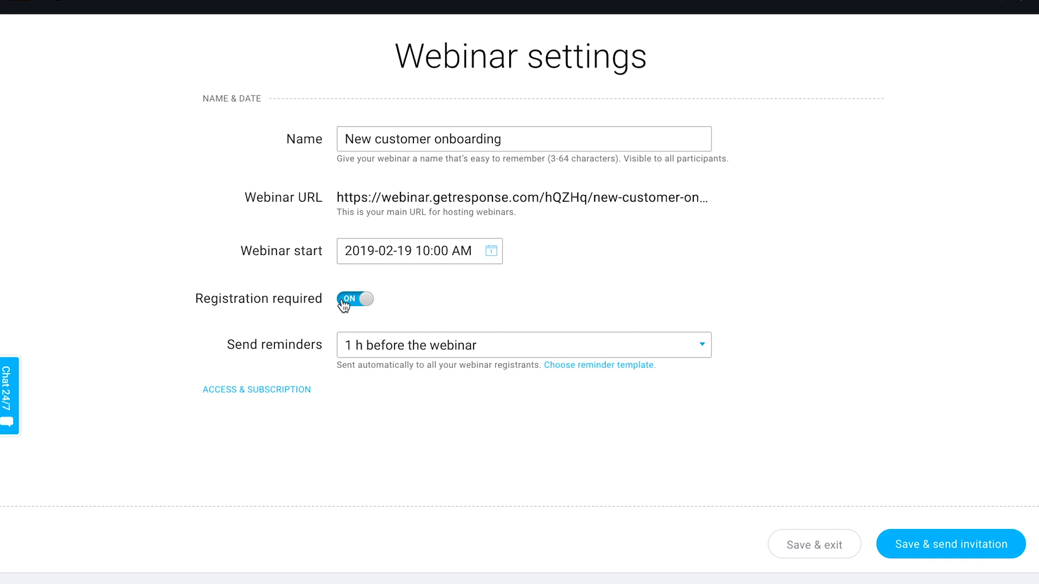
pyautogui.click(354, 298)
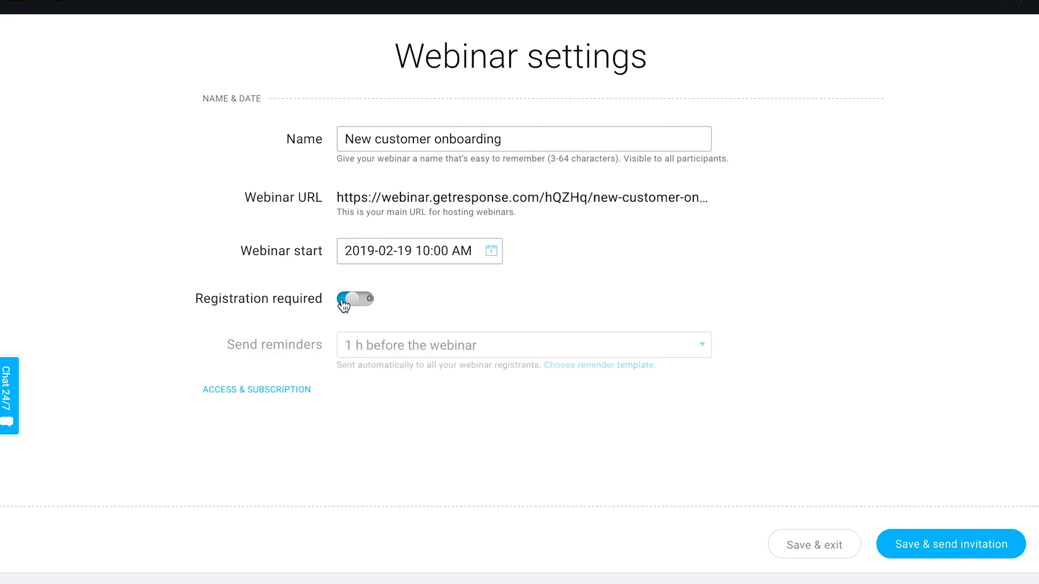
pyautogui.click(355, 298)
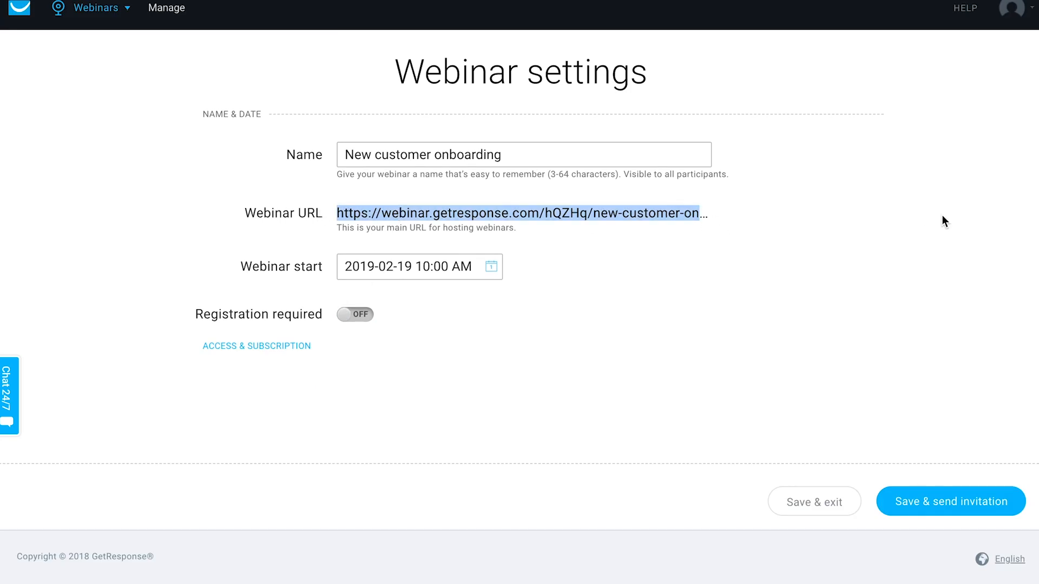
pyautogui.moveTo(805, 352)
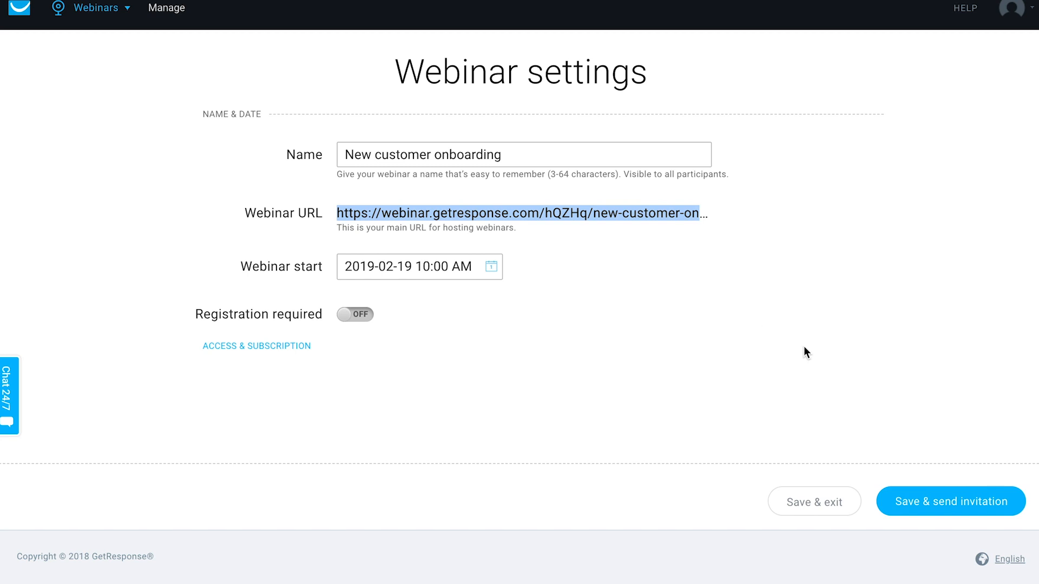
pyautogui.moveTo(815, 282)
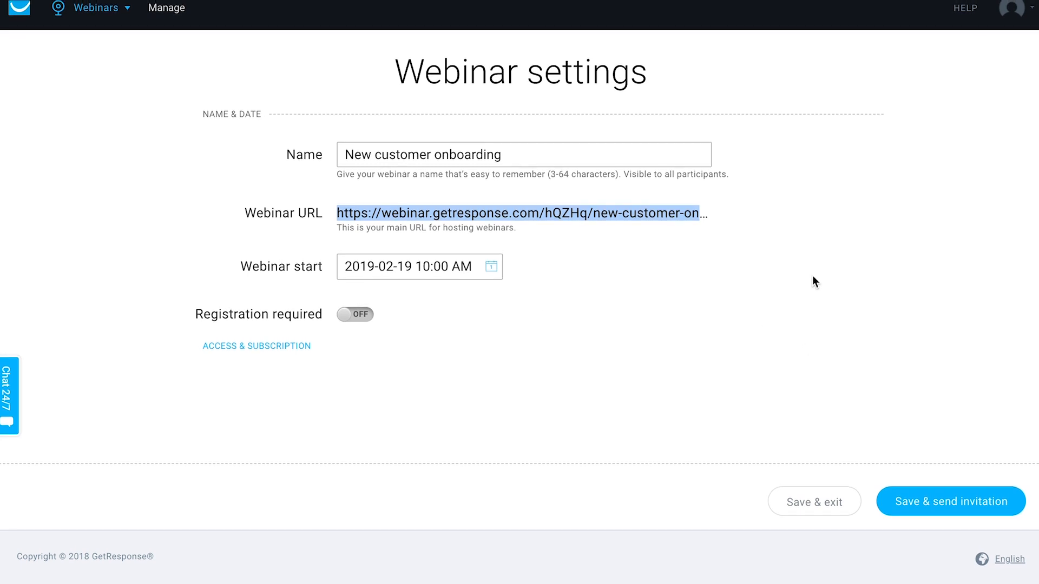
pyautogui.click(355, 314)
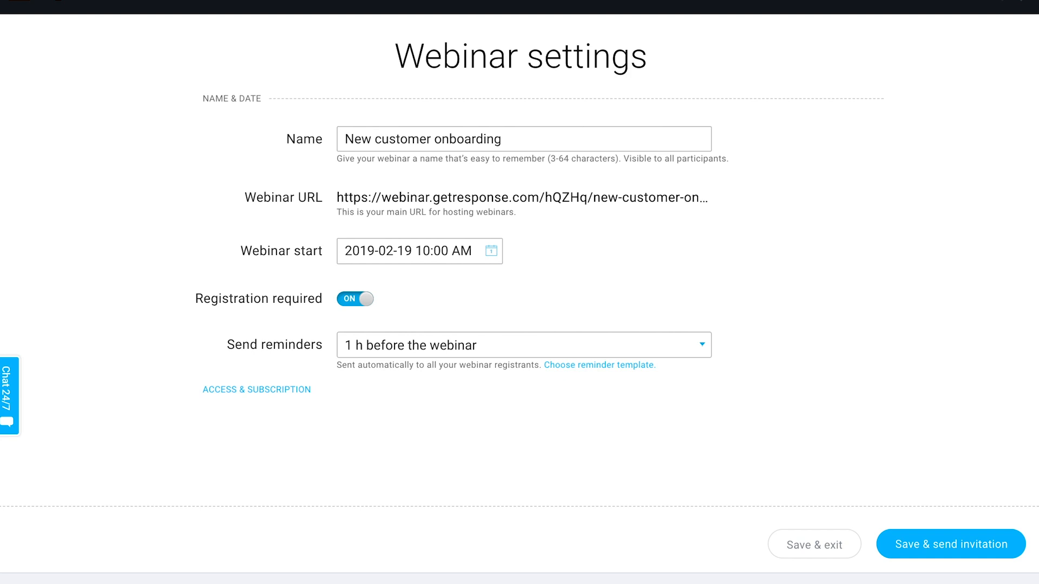
# Keep registration required and reminders sent 1 h before the webinar.
pyautogui.scroll(-3)
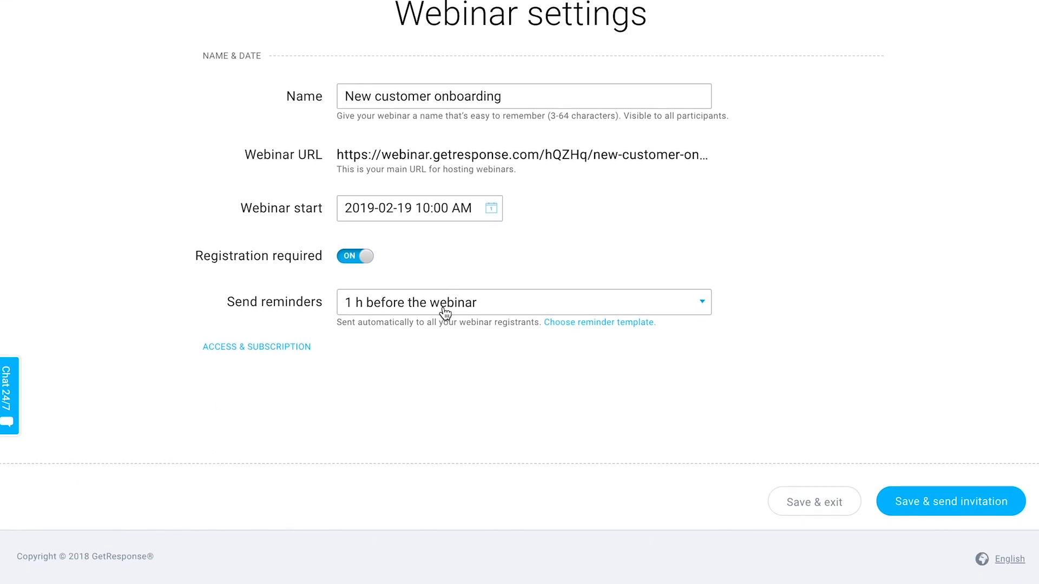
pyautogui.click(524, 302)
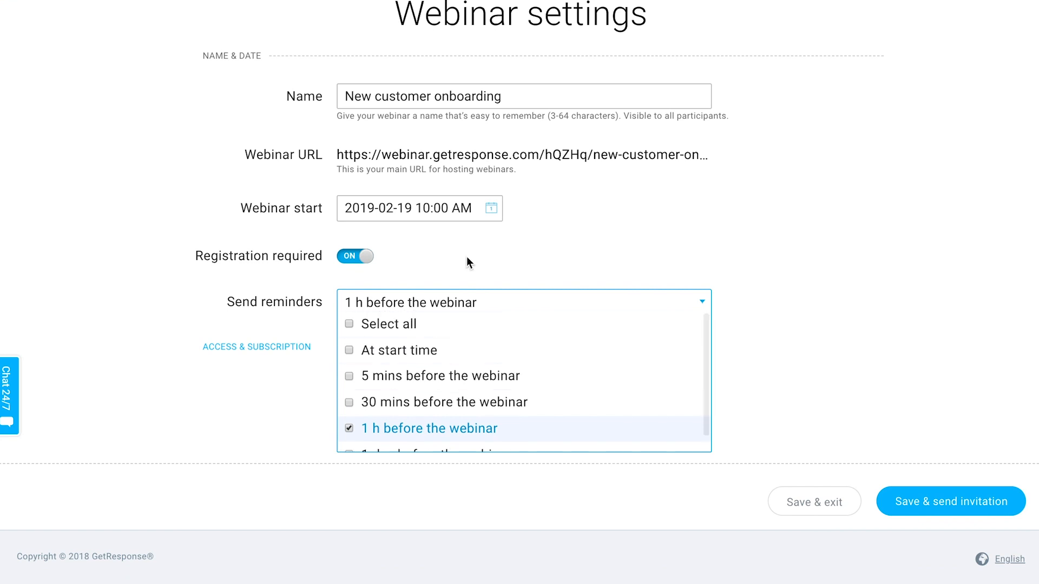
pyautogui.moveTo(376, 402)
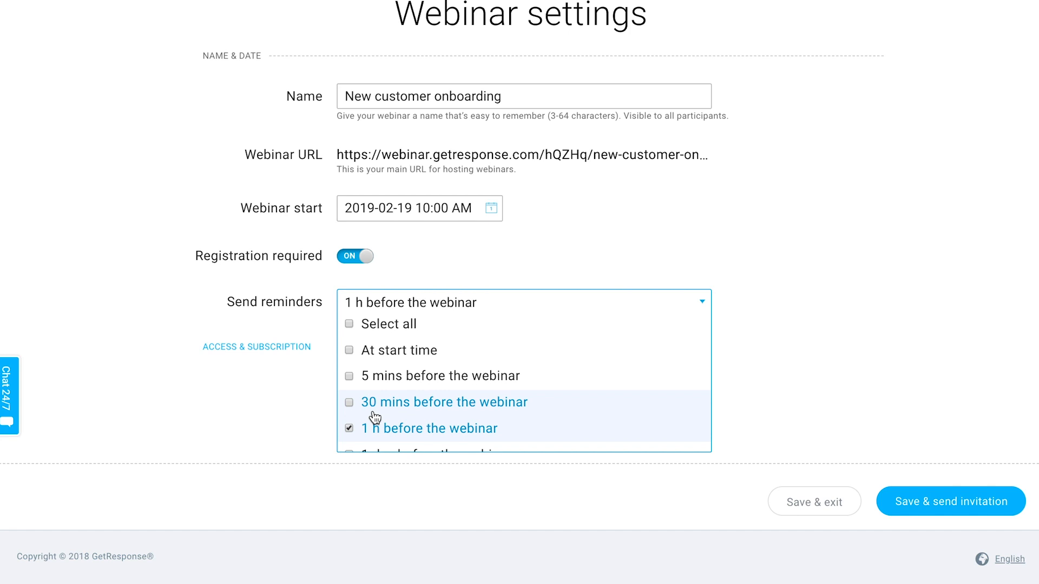
pyautogui.scroll(-3)
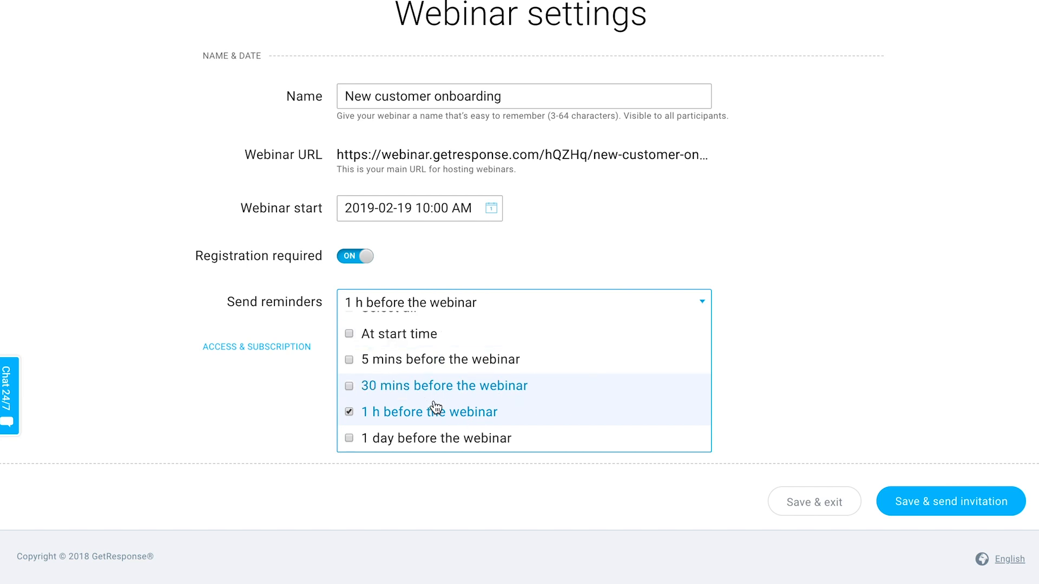
pyautogui.moveTo(719, 231)
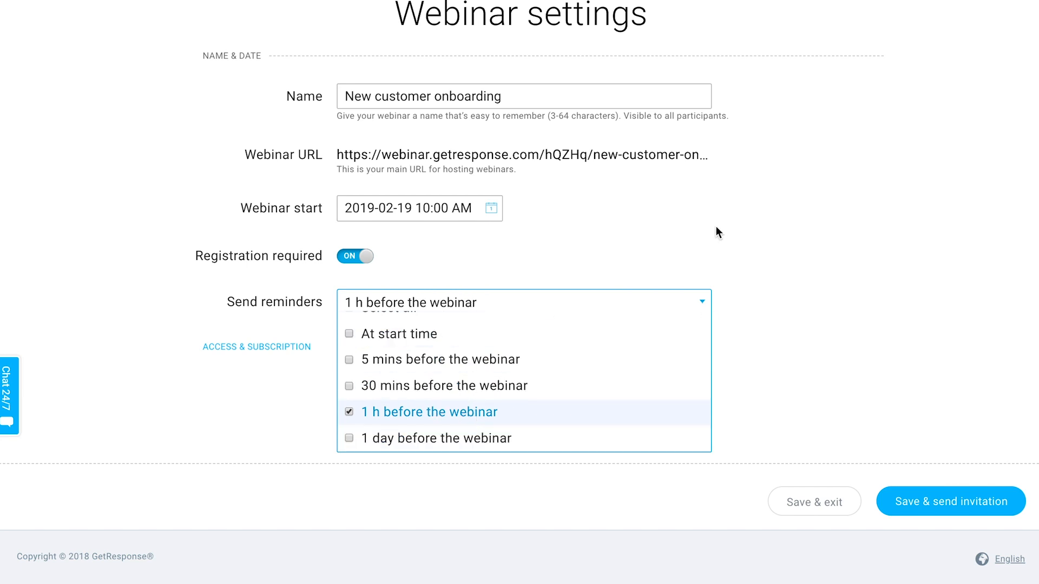
pyautogui.click(524, 302)
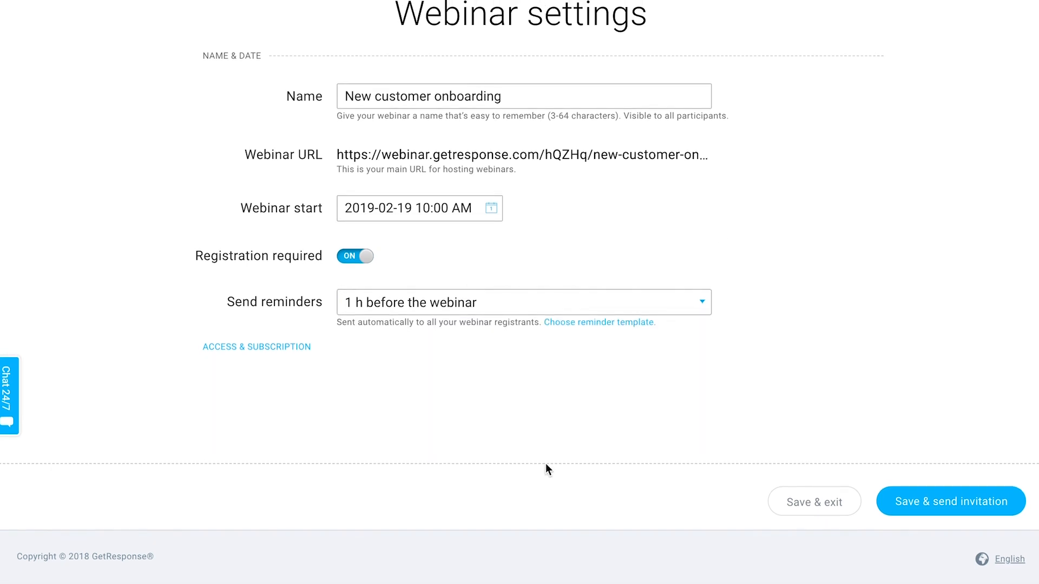
pyautogui.moveTo(257, 346)
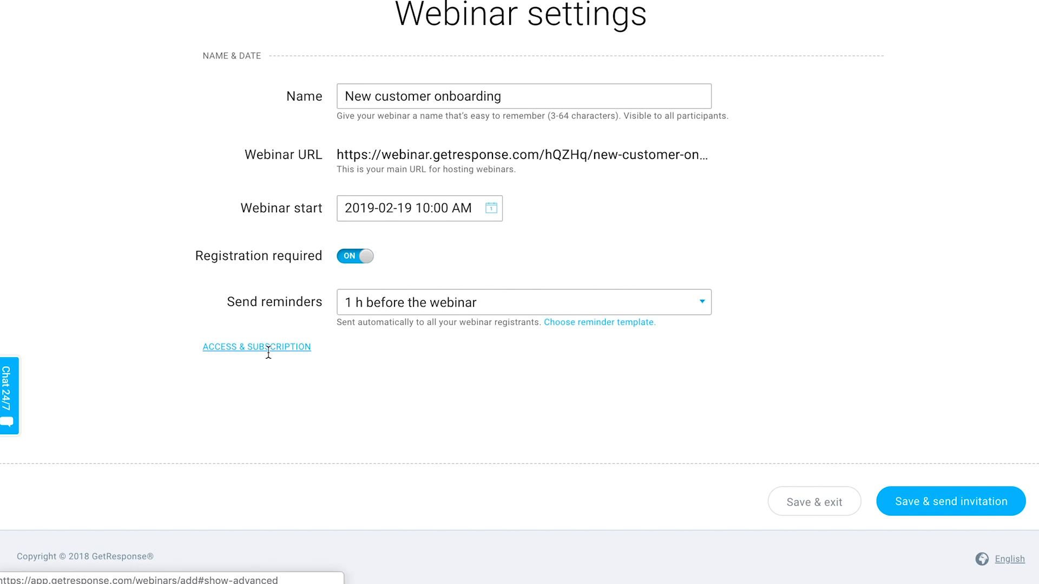
# Expand Access & Subscription and add registrants to the chocolatebar list.
pyautogui.click(257, 347)
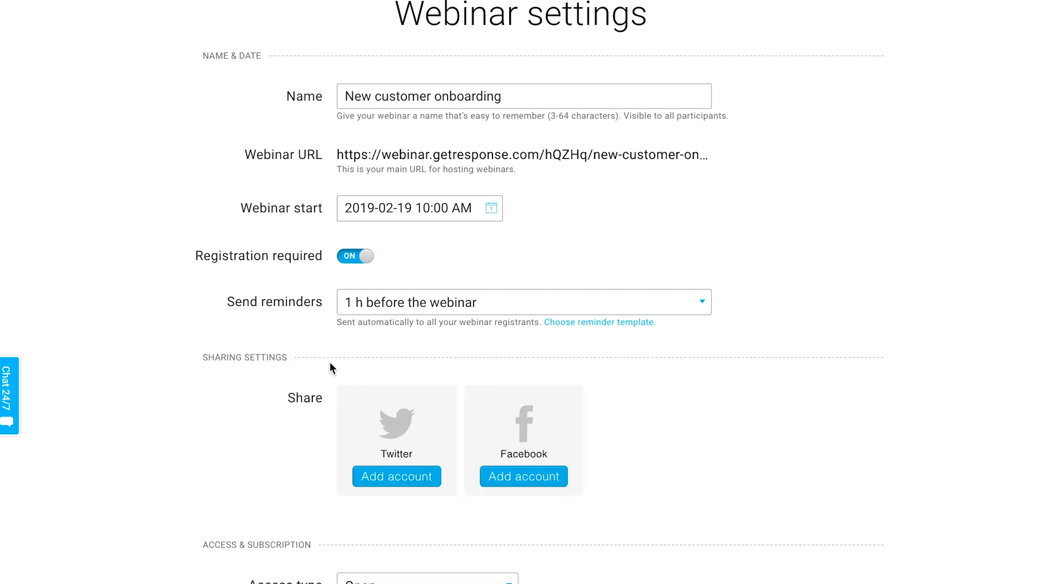
pyautogui.scroll(-3)
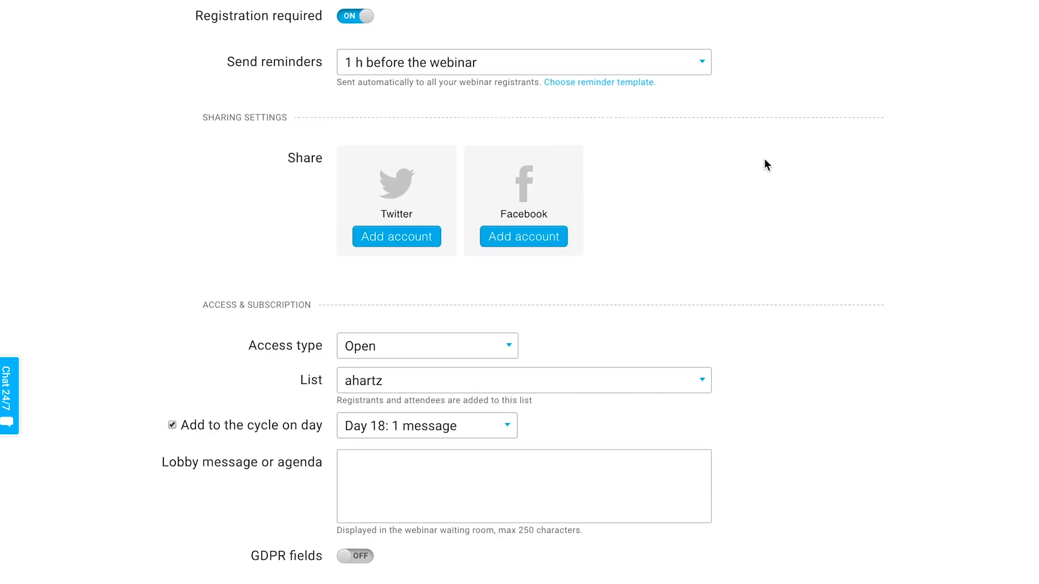
pyautogui.moveTo(352, 217)
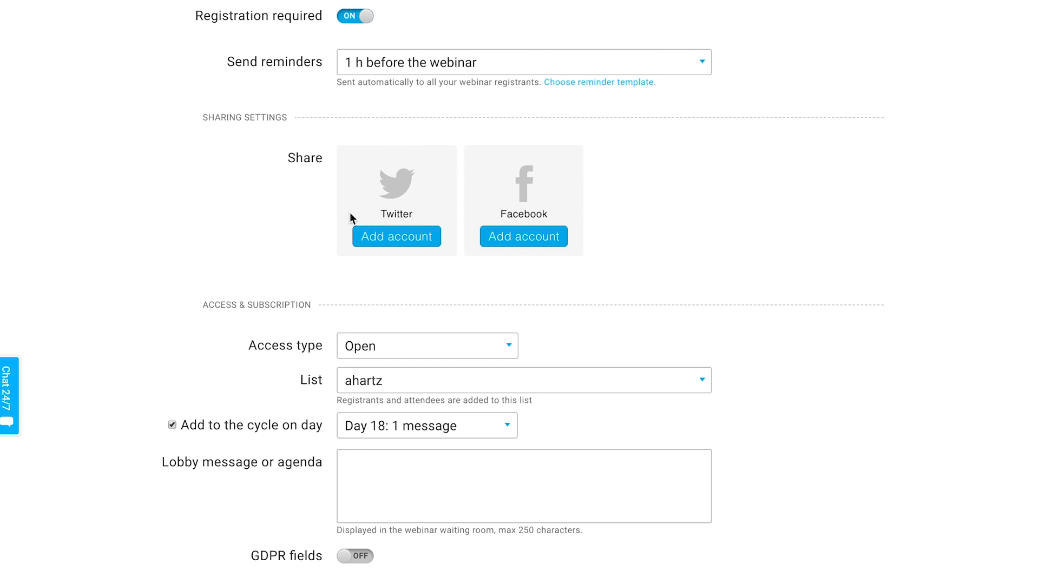
pyautogui.moveTo(531, 356)
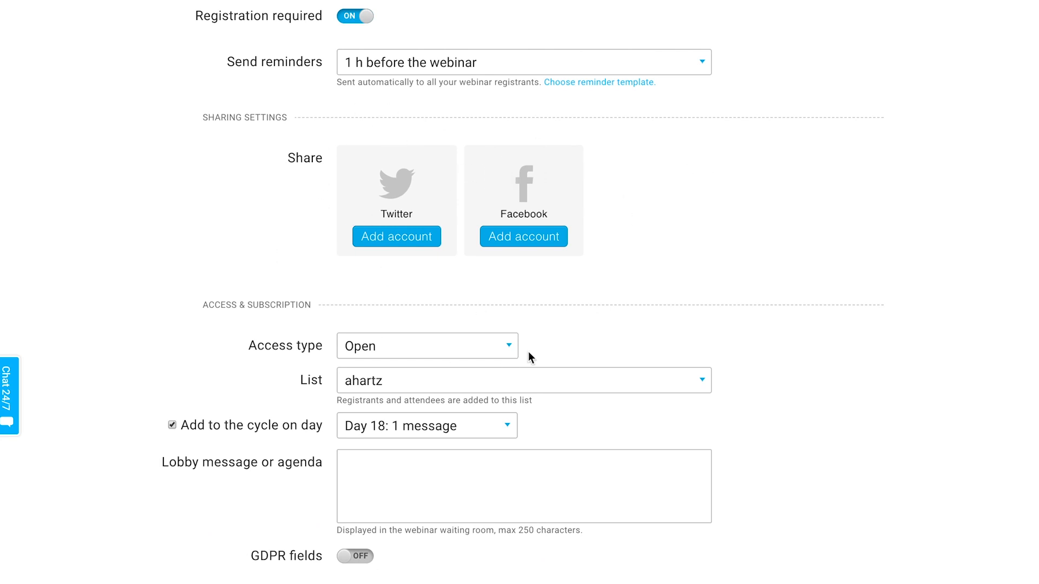
pyautogui.scroll(-3)
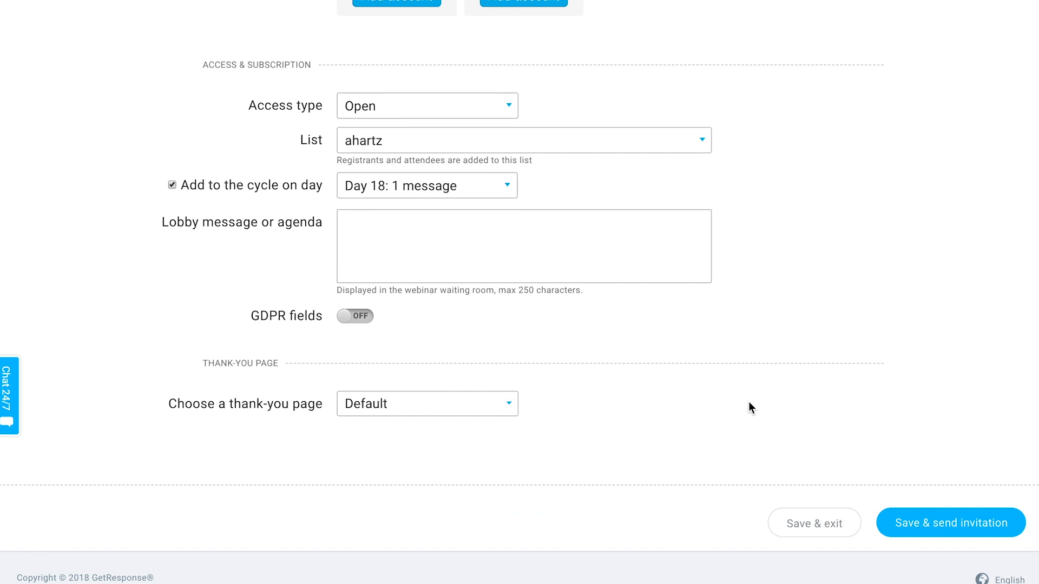
pyautogui.moveTo(610, 185)
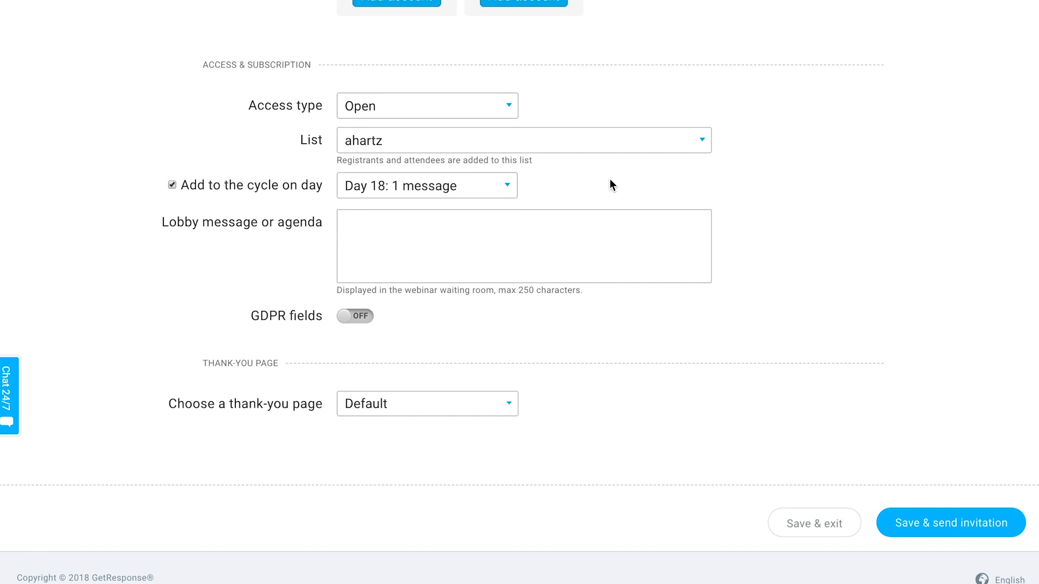
pyautogui.moveTo(589, 143)
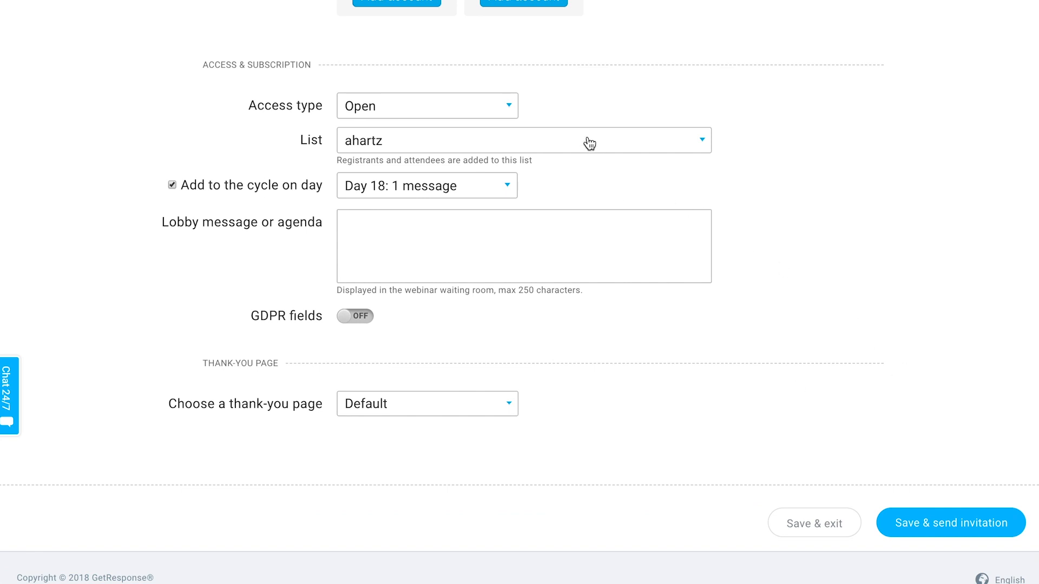
pyautogui.moveTo(577, 142)
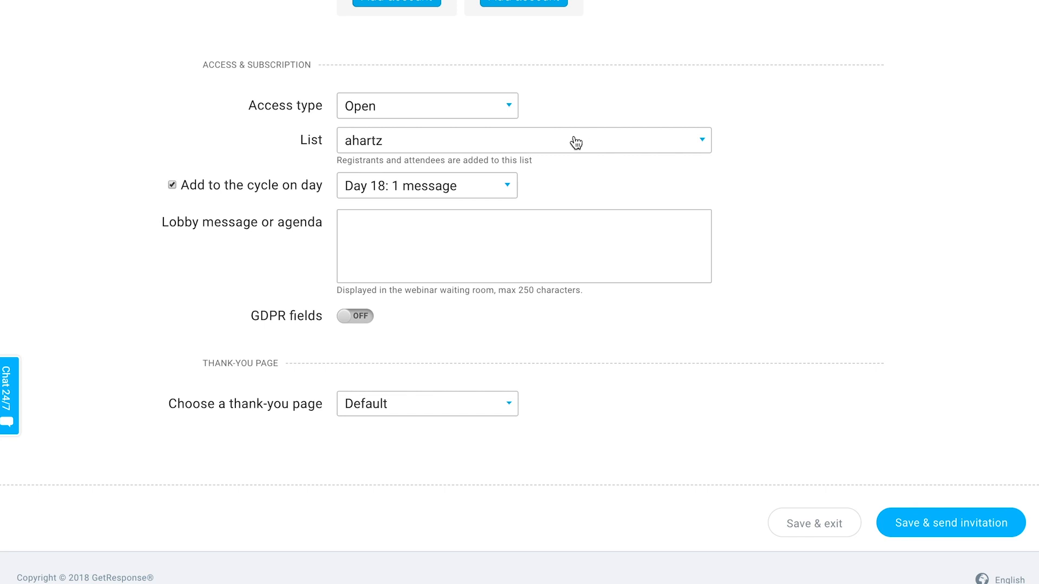
pyautogui.click(523, 140)
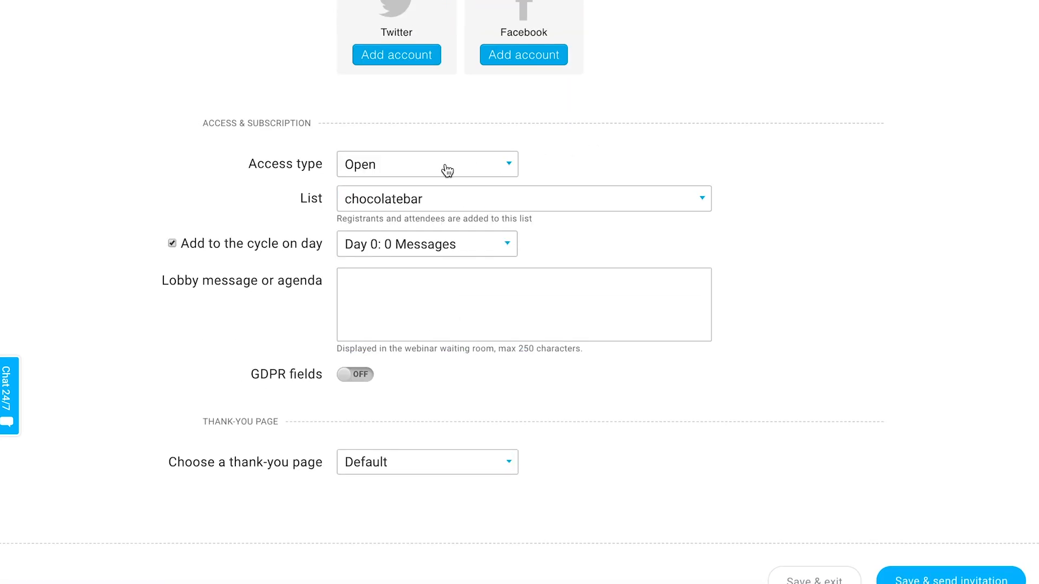
pyautogui.click(426, 163)
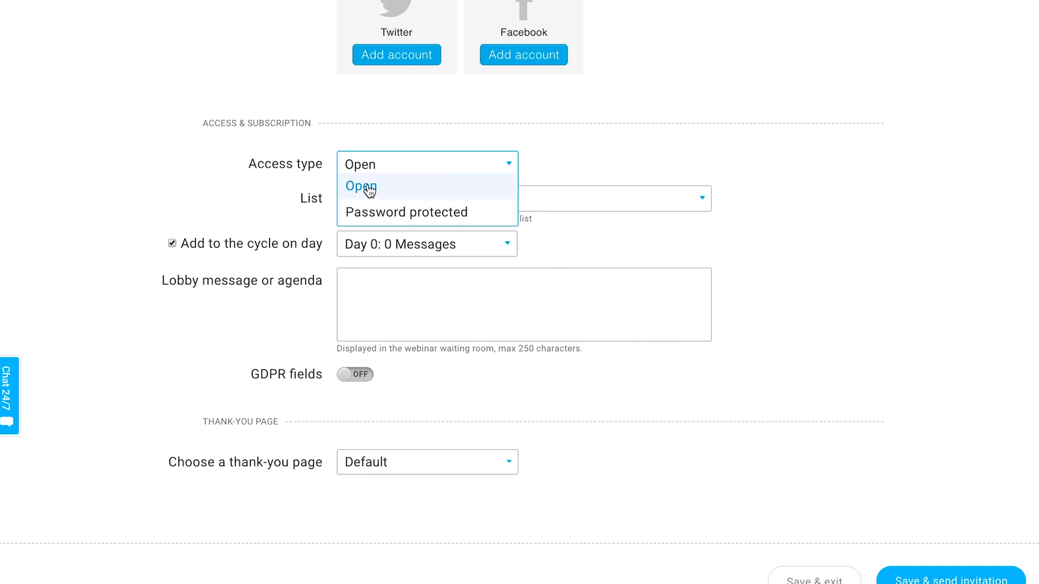
pyautogui.click(407, 212)
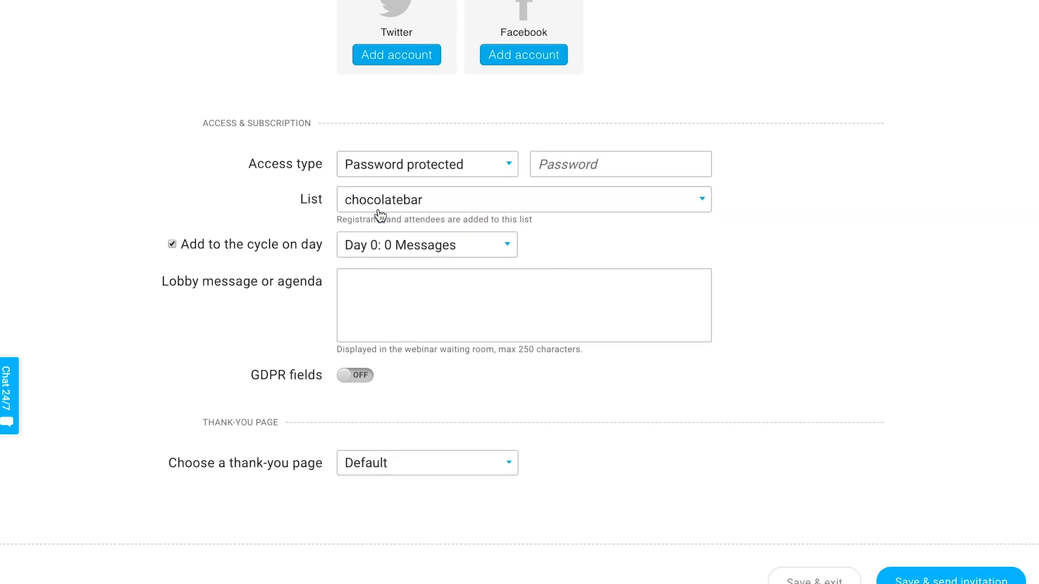
pyautogui.click(619, 163)
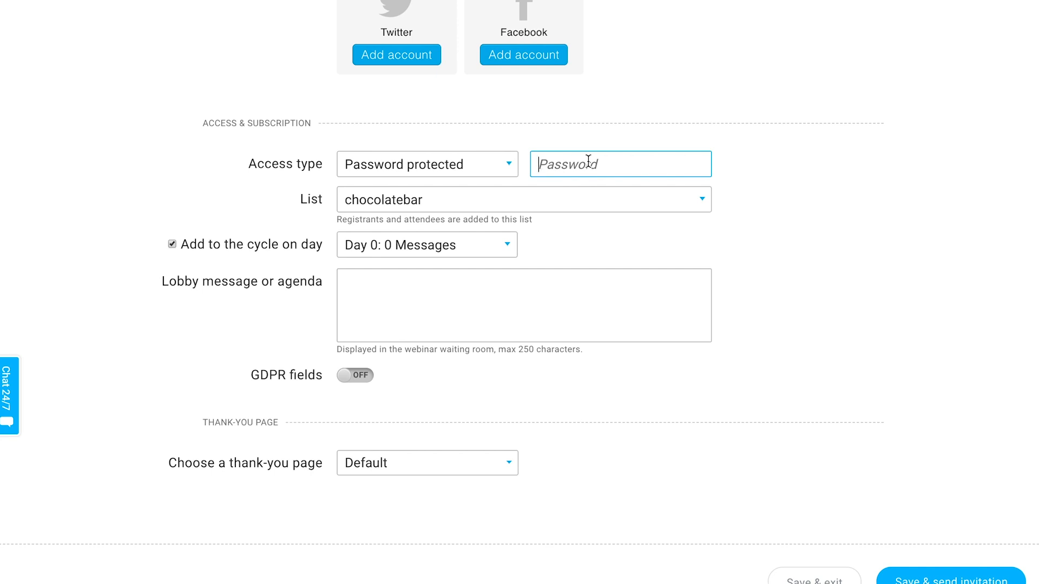
pyautogui.click(427, 163)
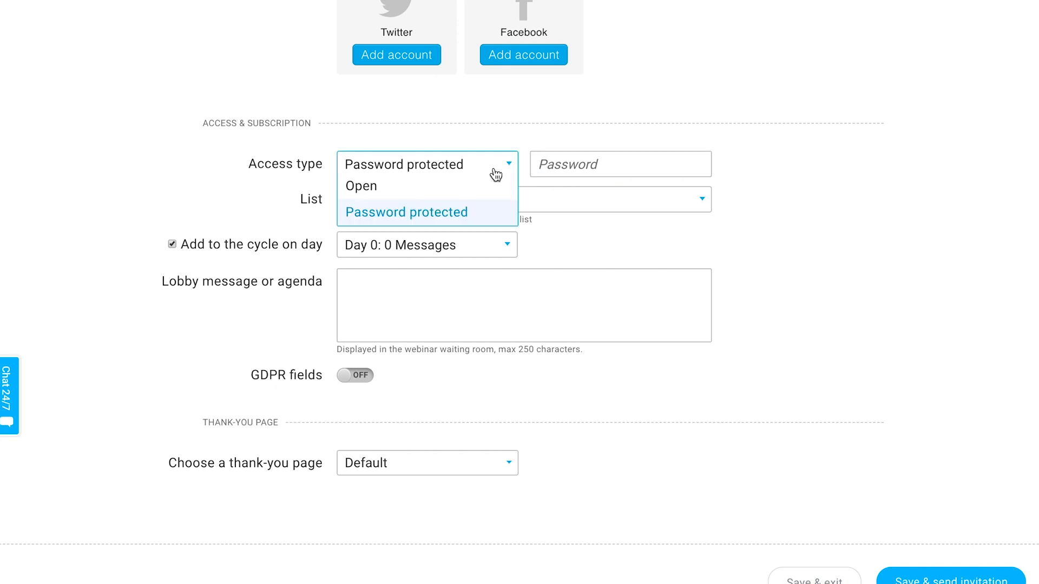
pyautogui.click(361, 185)
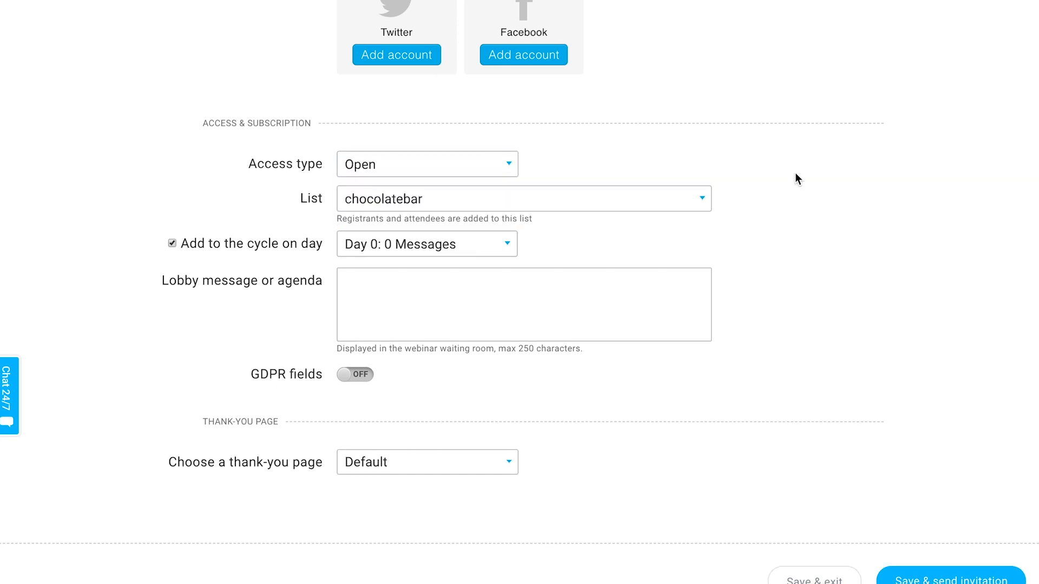
pyautogui.scroll(-3)
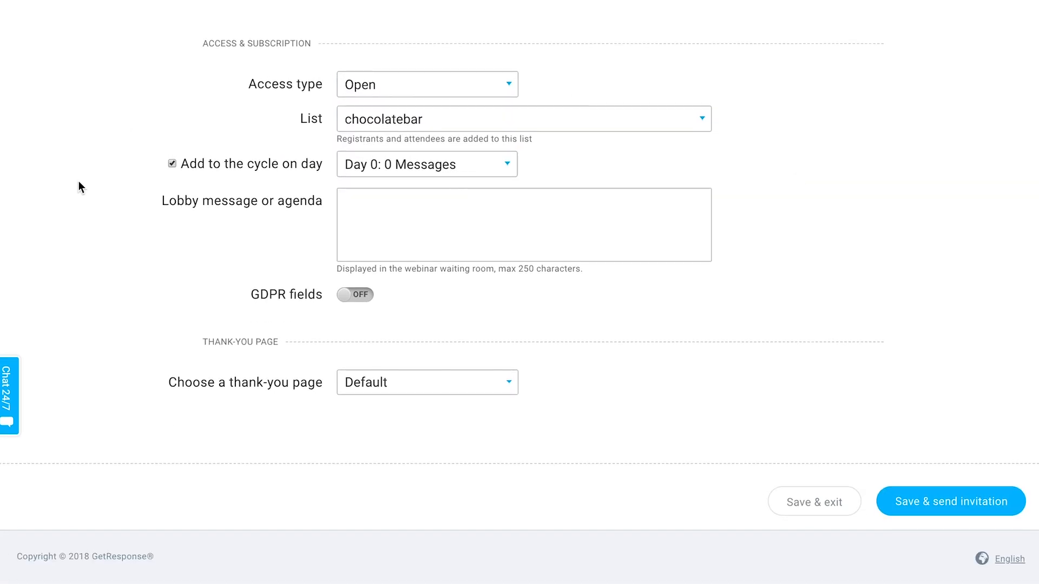
pyautogui.moveTo(599, 192)
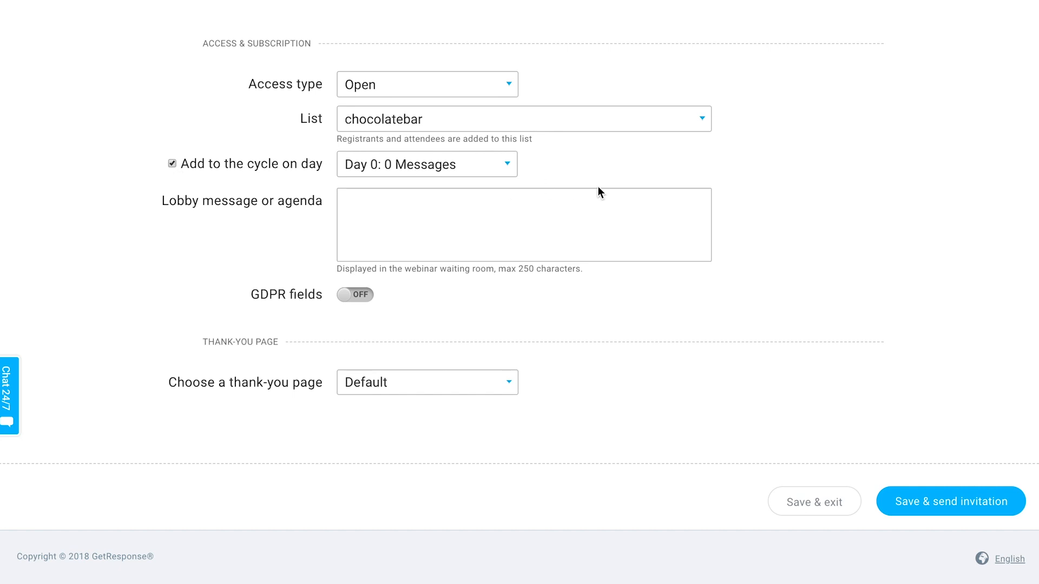
pyautogui.moveTo(494, 127)
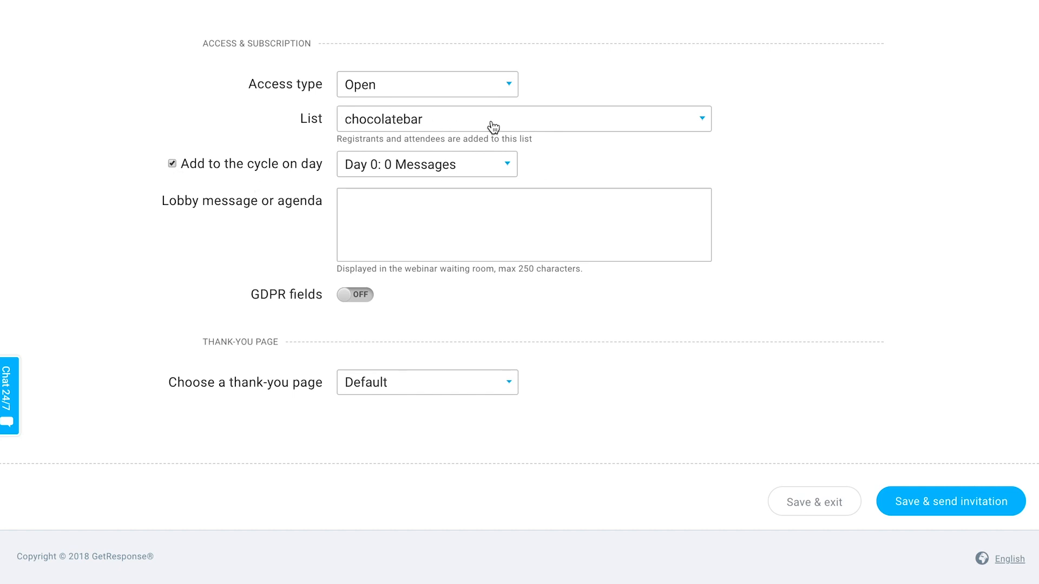
pyautogui.moveTo(553, 115)
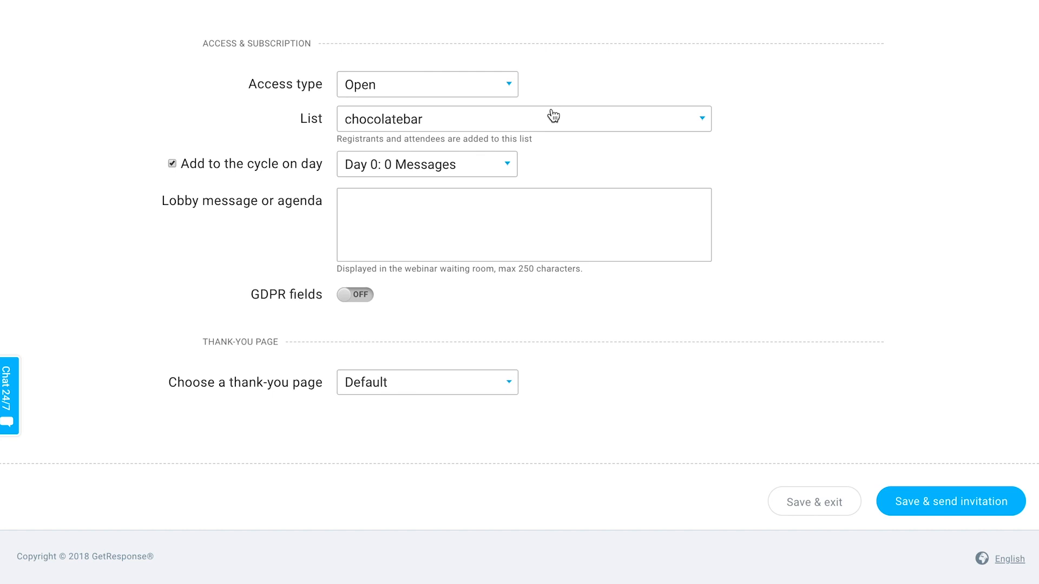
# Turn off adding to the cycle and set lobby message 'Grab a pen and paper and get ready to take notes!'.
pyautogui.click(172, 163)
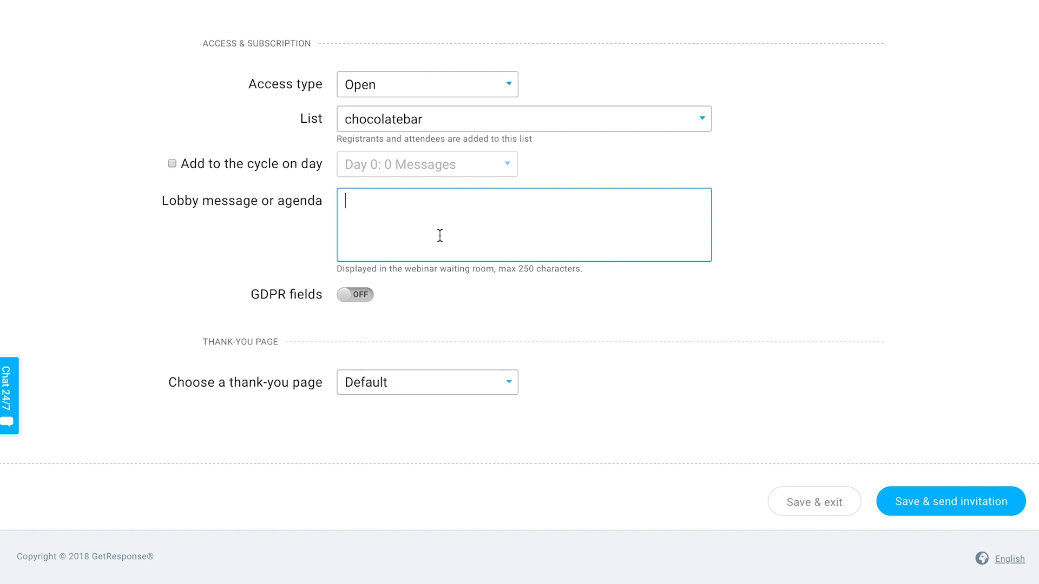
pyautogui.write('G')
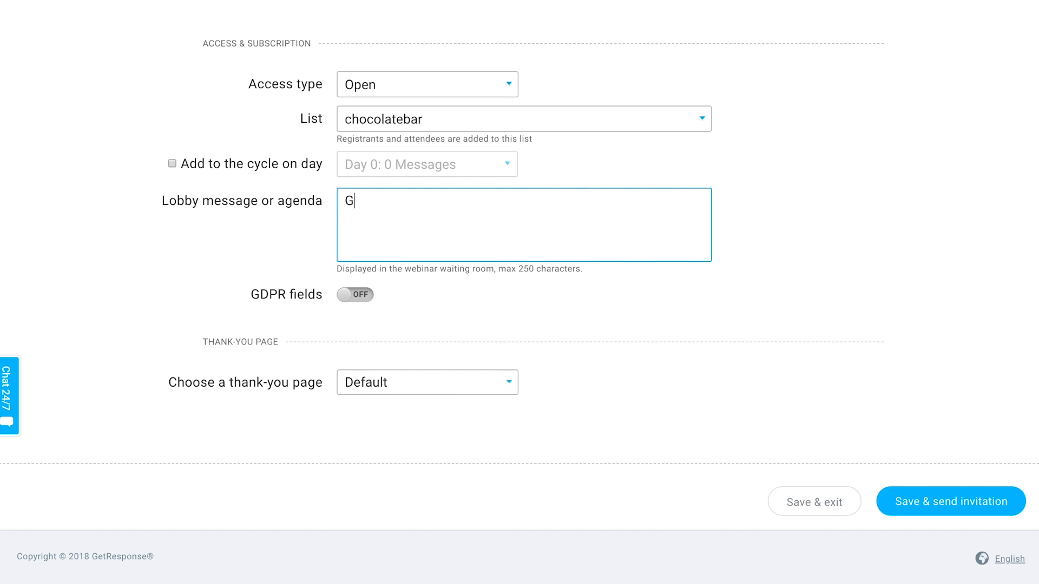
pyautogui.write('rab a pen and paper and')
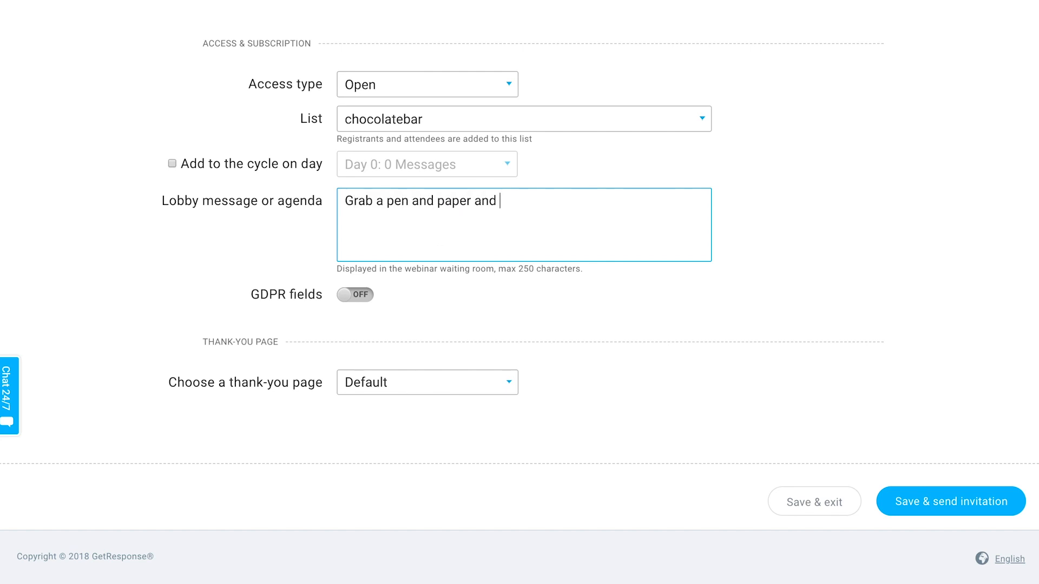
pyautogui.write('get ready to take notes!')
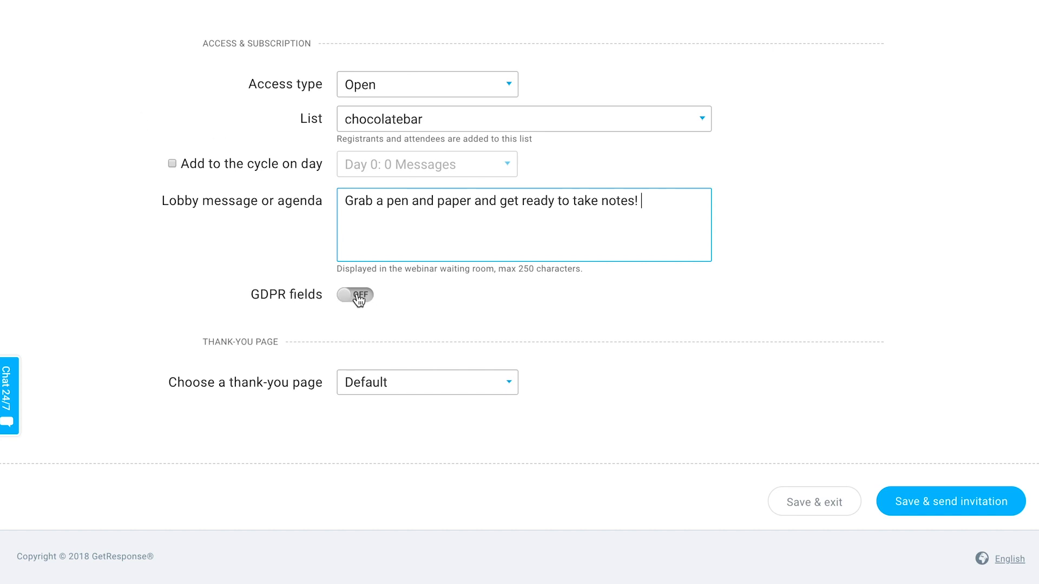
# Enable GDPR fields with New marketing updates required and New product updates optional.
pyautogui.click(355, 295)
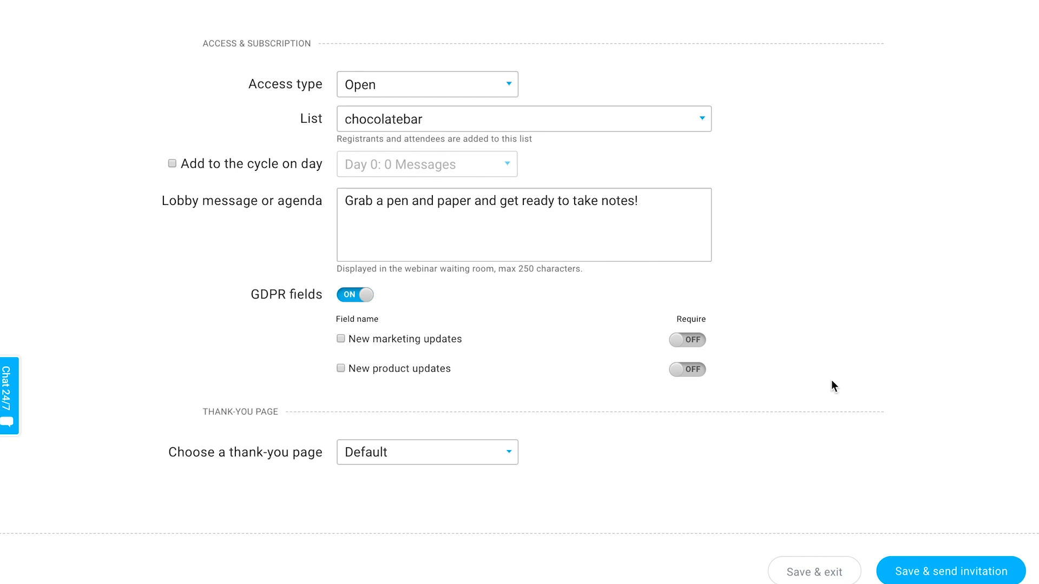
pyautogui.scroll(-3)
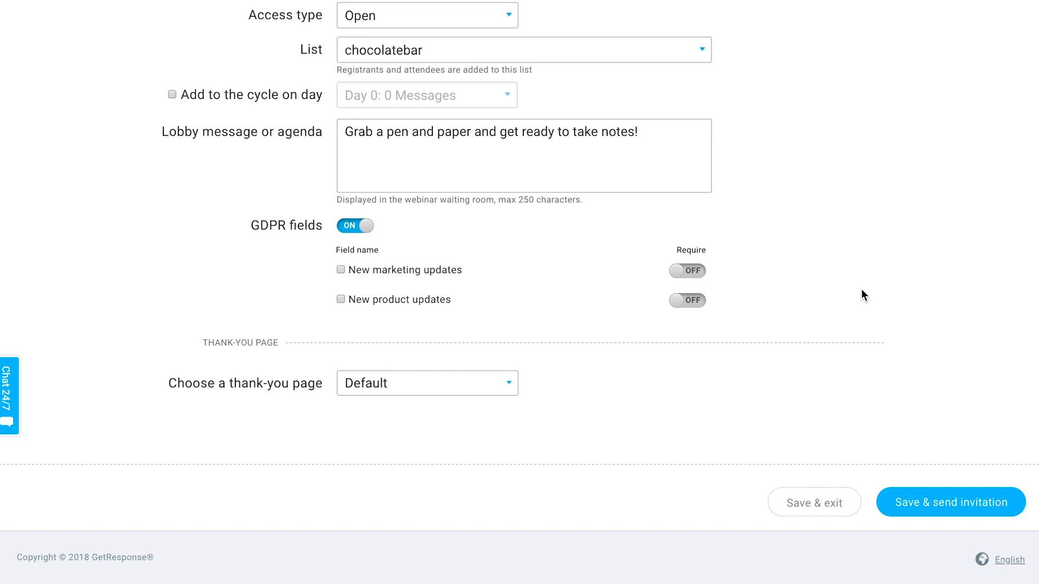
pyautogui.click(687, 270)
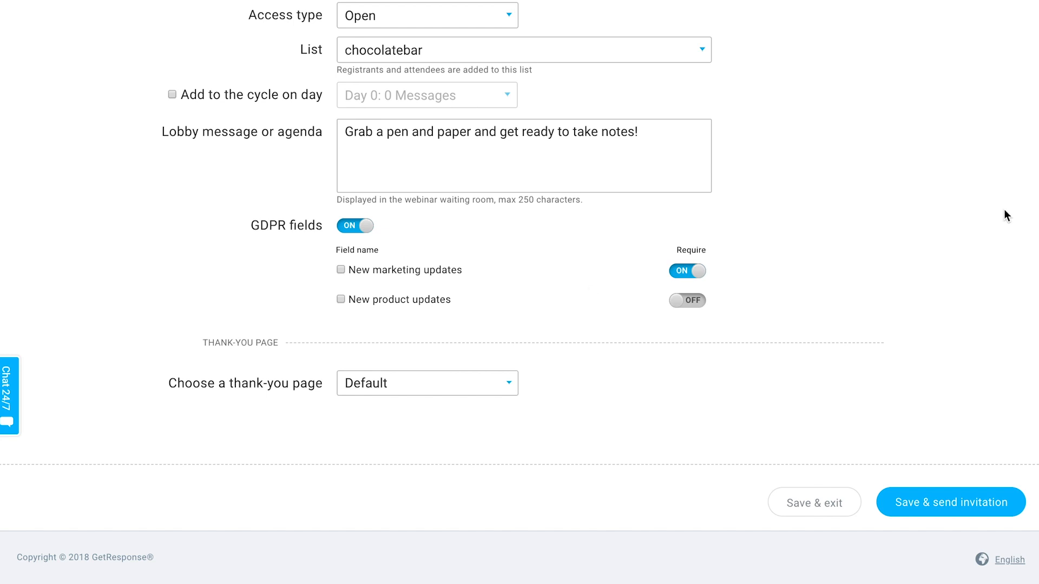
pyautogui.scroll(-3)
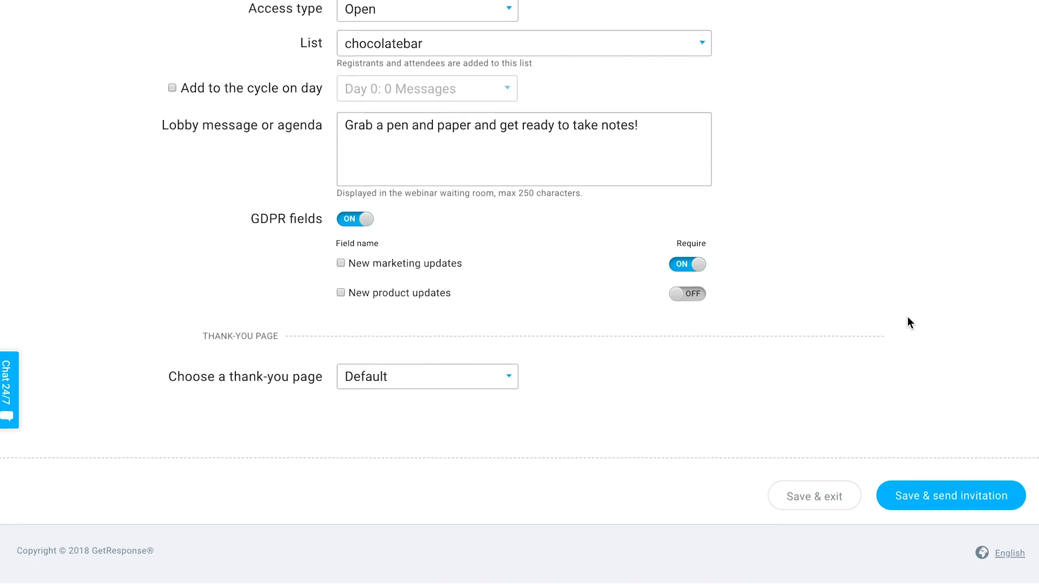
pyautogui.click(426, 376)
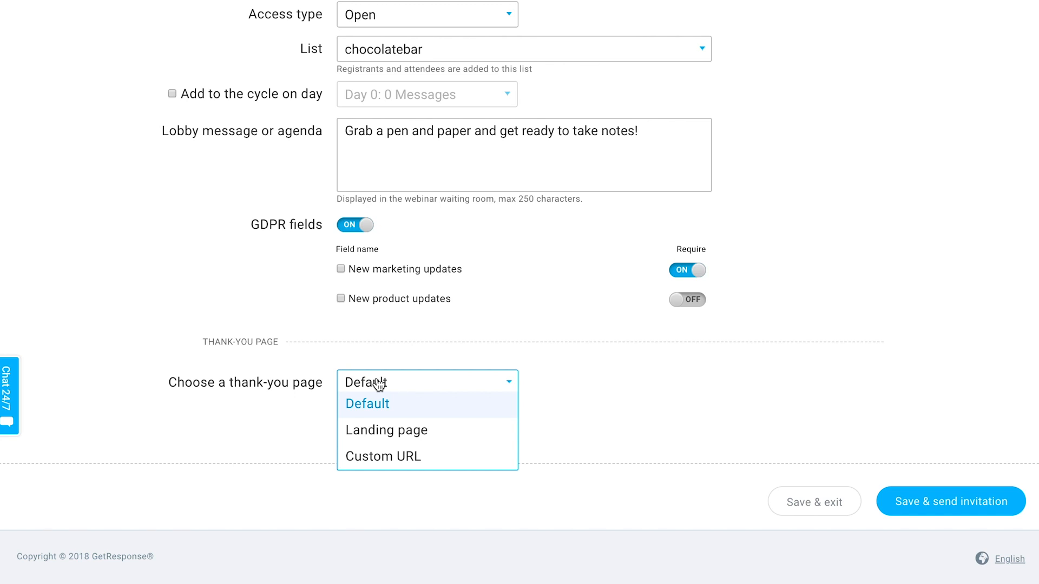
pyautogui.moveTo(378, 387)
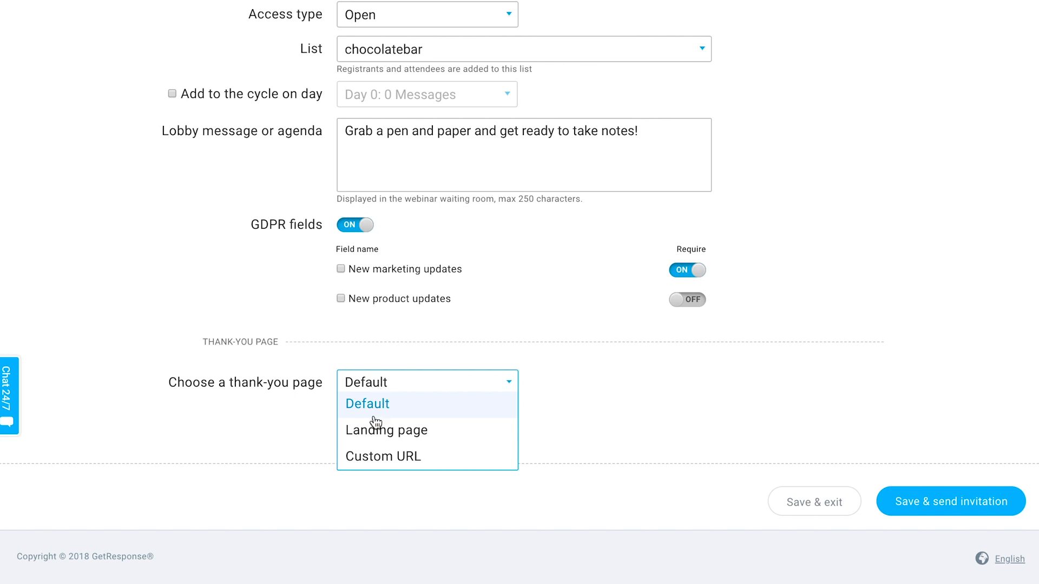
pyautogui.click(386, 430)
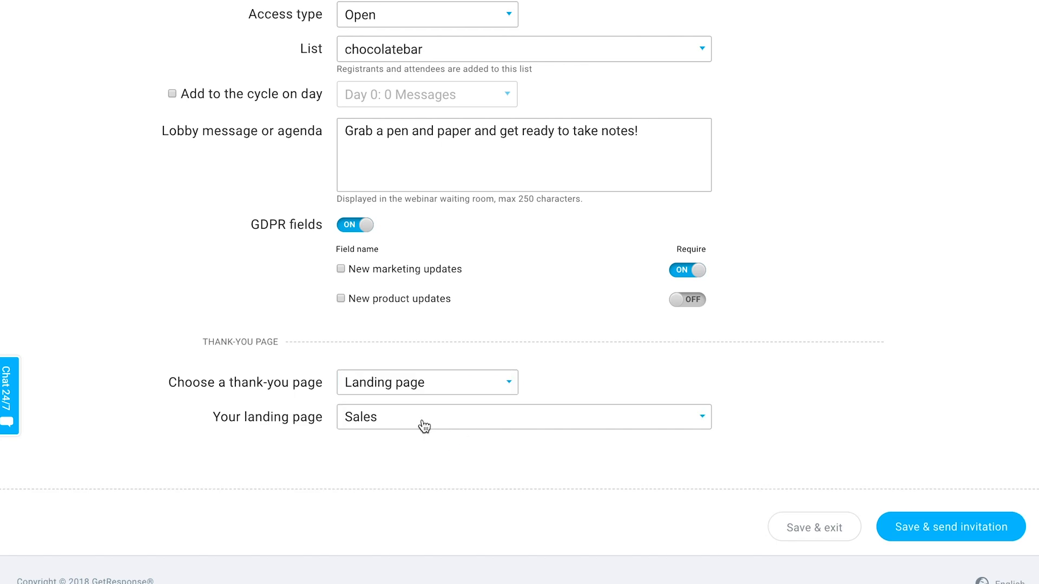
pyautogui.click(426, 382)
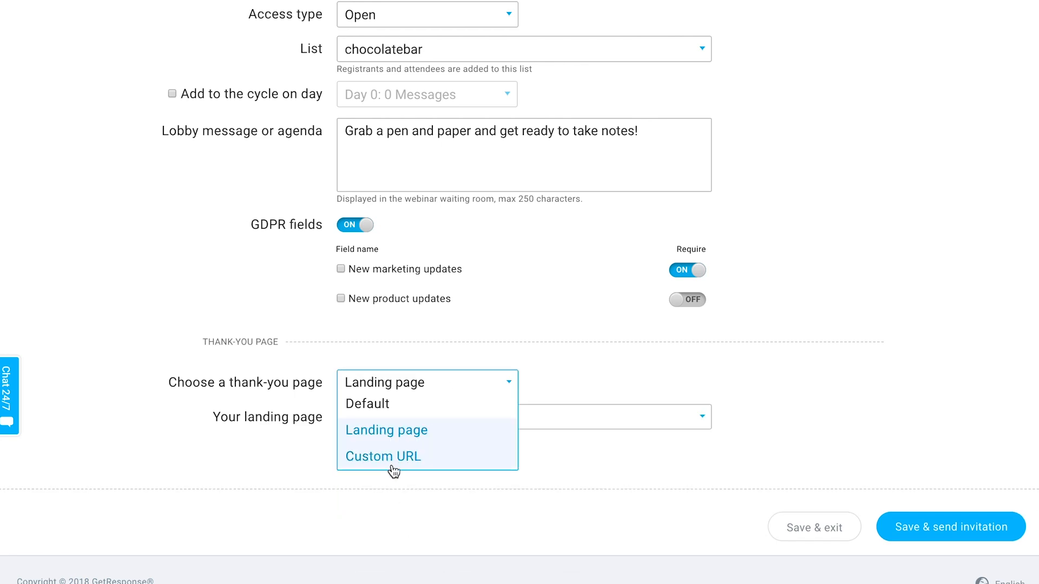
pyautogui.click(382, 456)
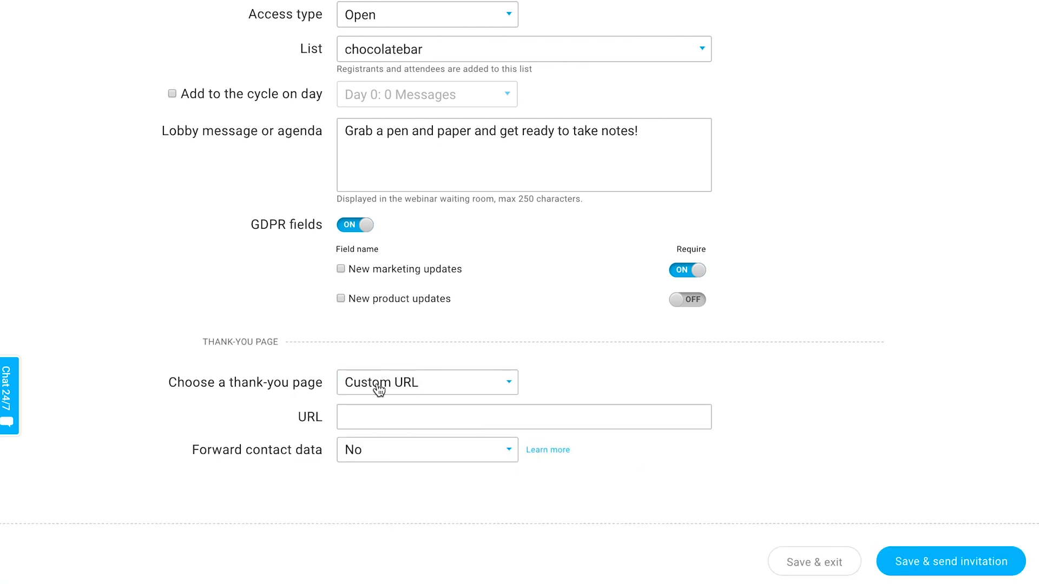
pyautogui.moveTo(428, 392)
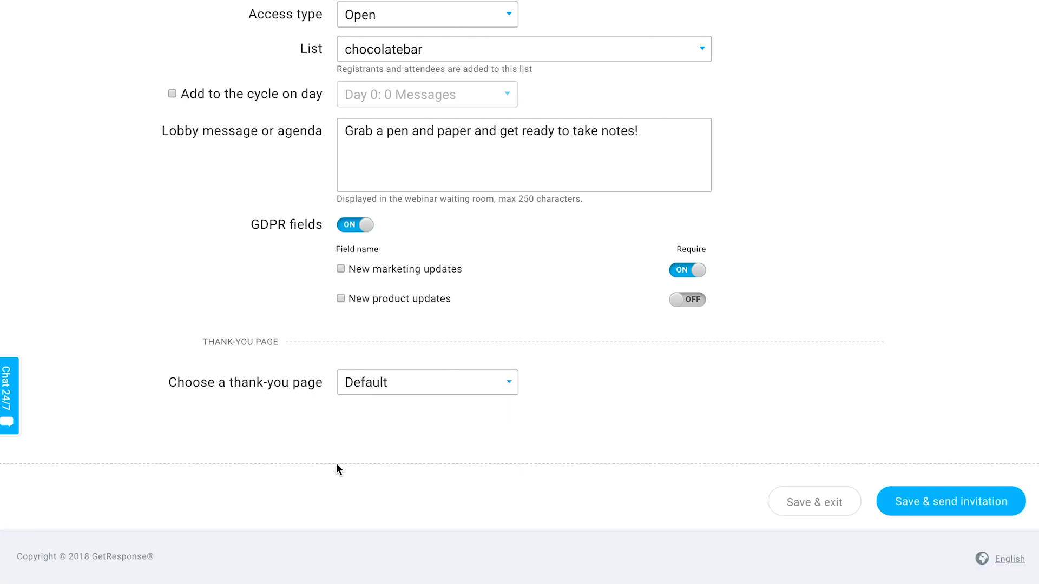
pyautogui.moveTo(554, 519)
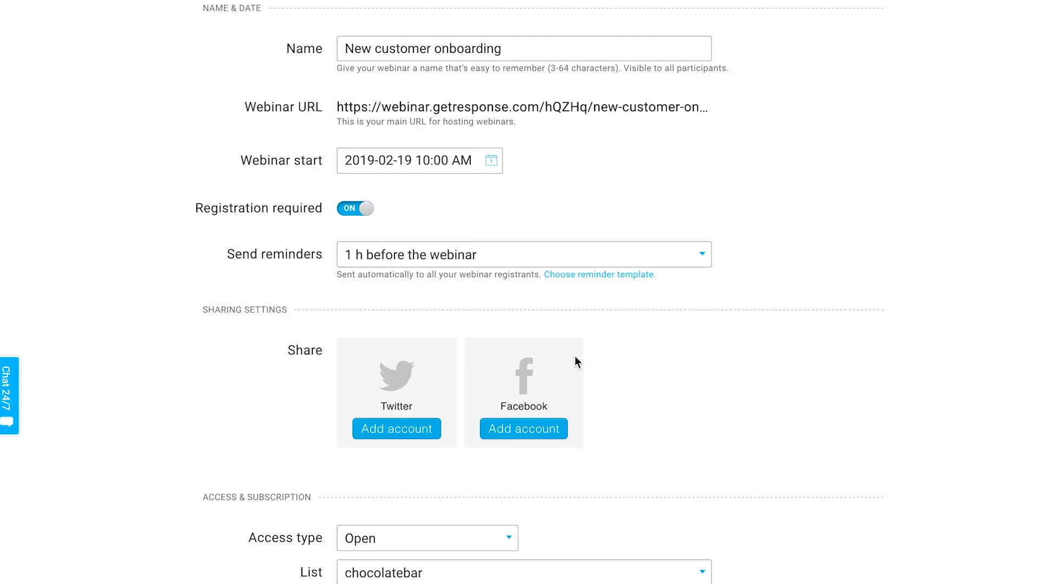
pyautogui.scroll(-3)
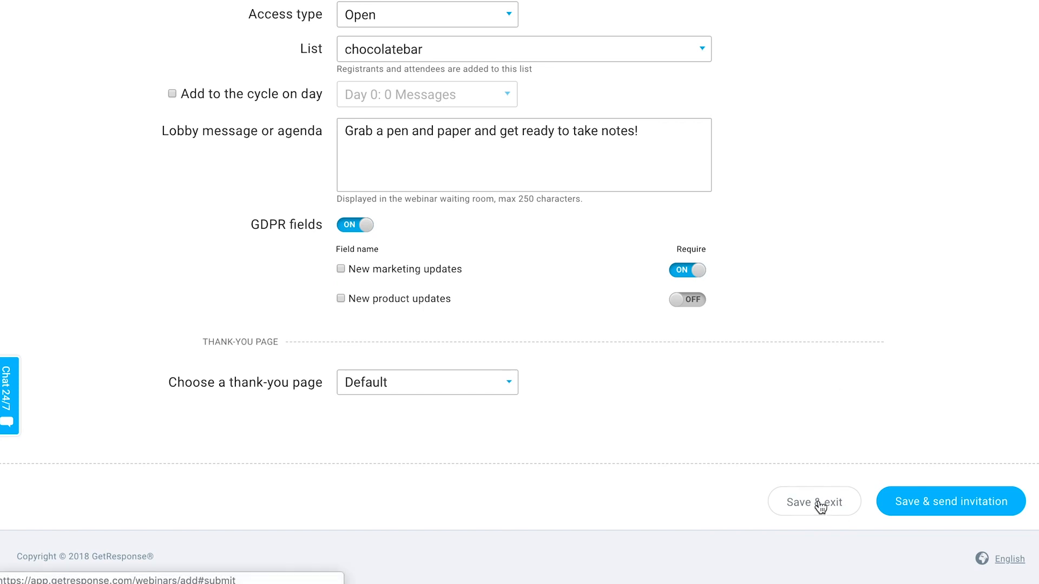
# Save the webinar and exit to the Manage webinars list.
pyautogui.click(814, 501)
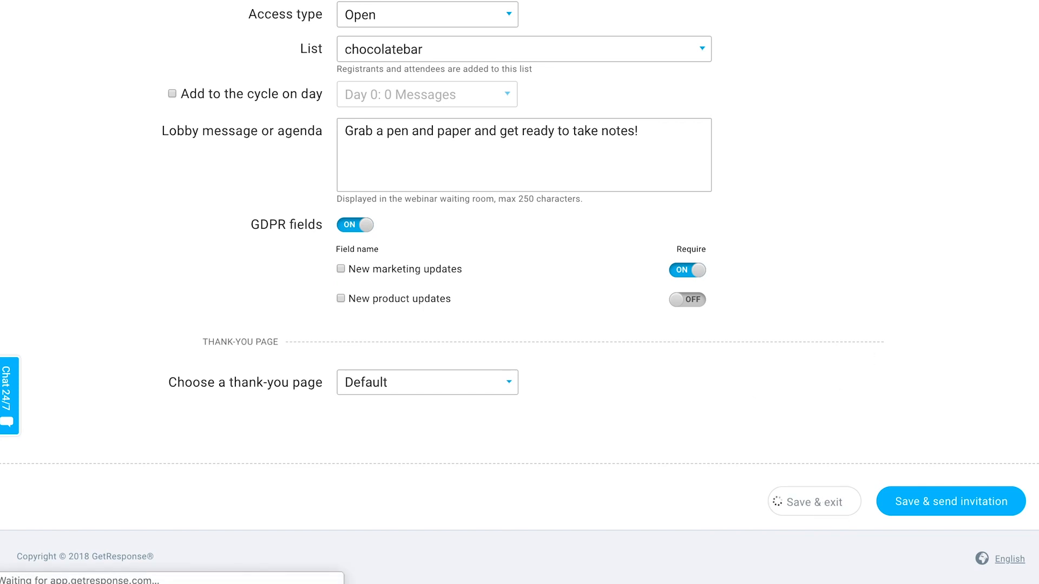
pyautogui.click(950, 501)
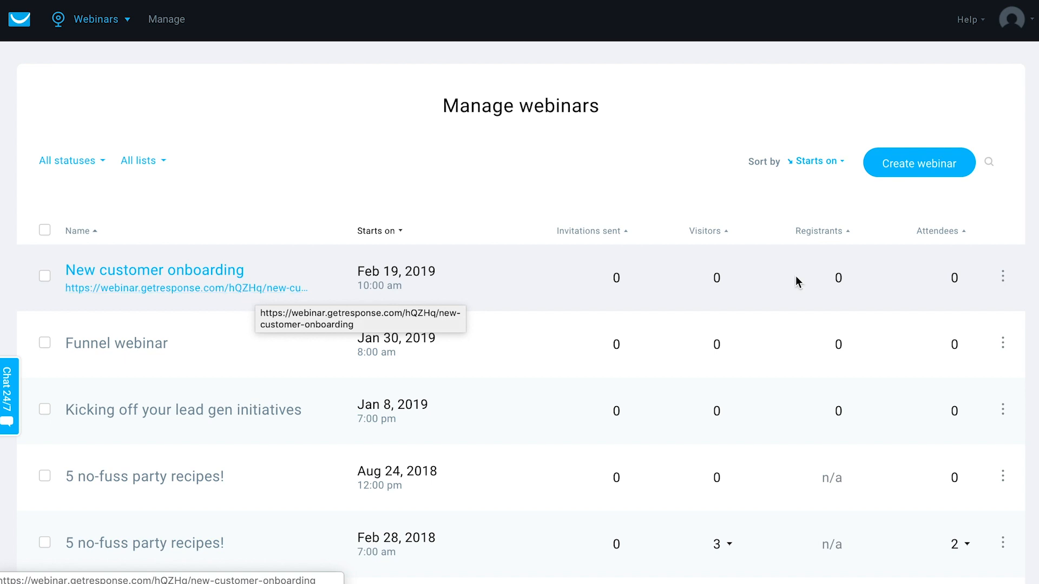
# Show the three-dot actions menu for the New customer onboarding row.
pyautogui.click(1002, 276)
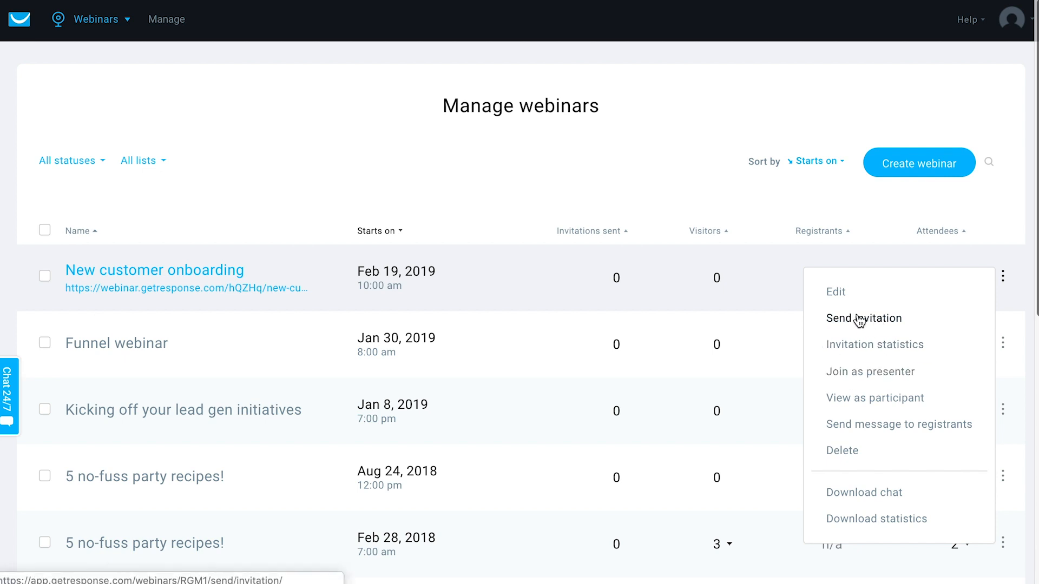
pyautogui.moveTo(879, 326)
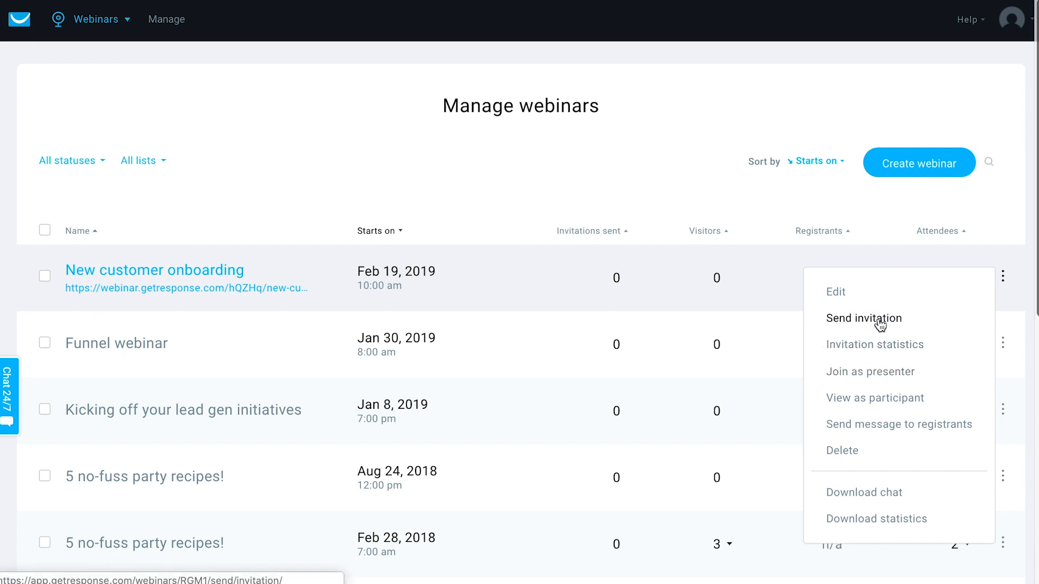
pyautogui.moveTo(877, 325)
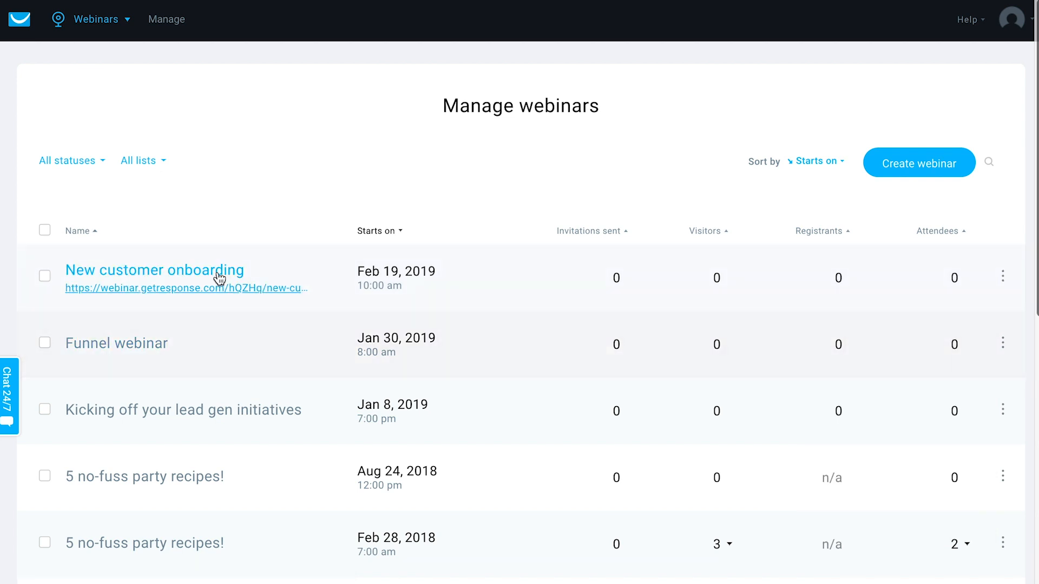
pyautogui.click(1002, 276)
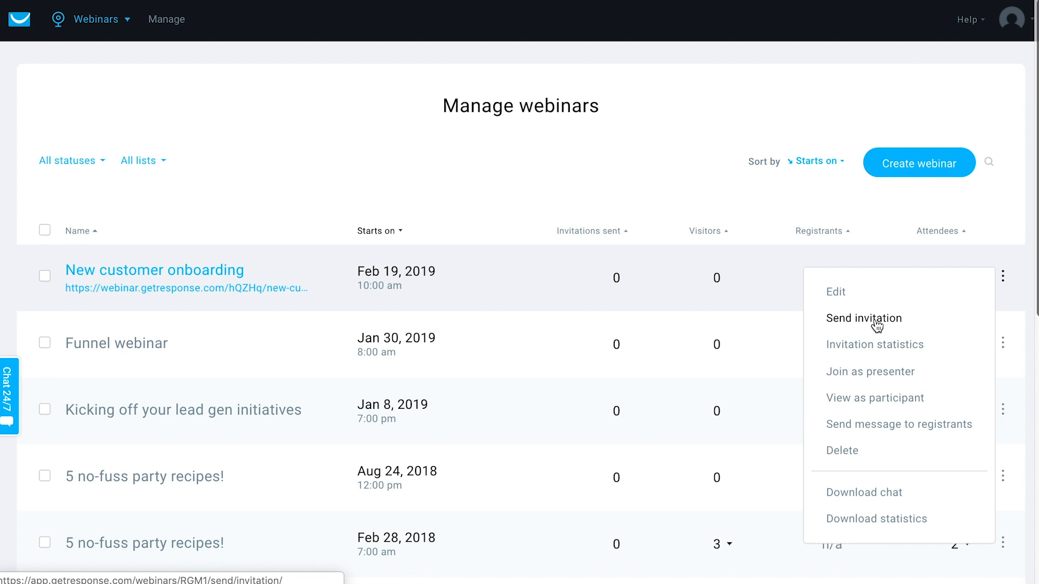
pyautogui.moveTo(878, 326)
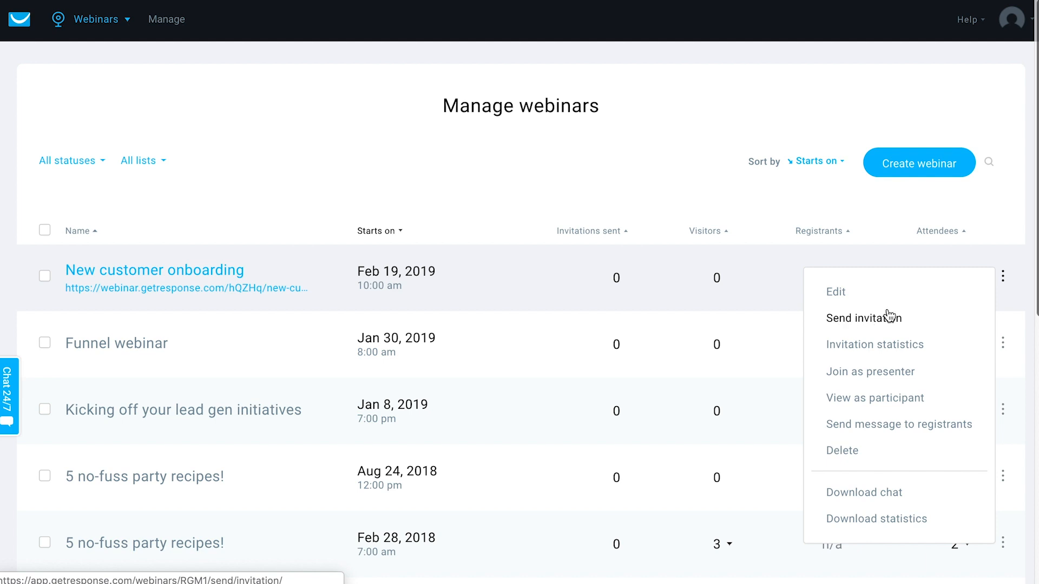
pyautogui.moveTo(865, 320)
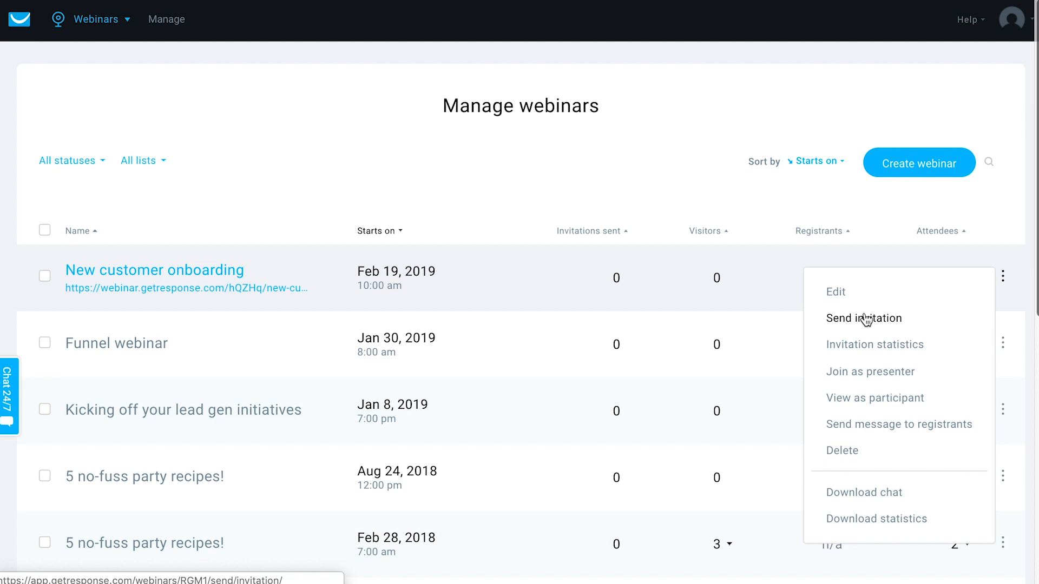
pyautogui.moveTo(862, 326)
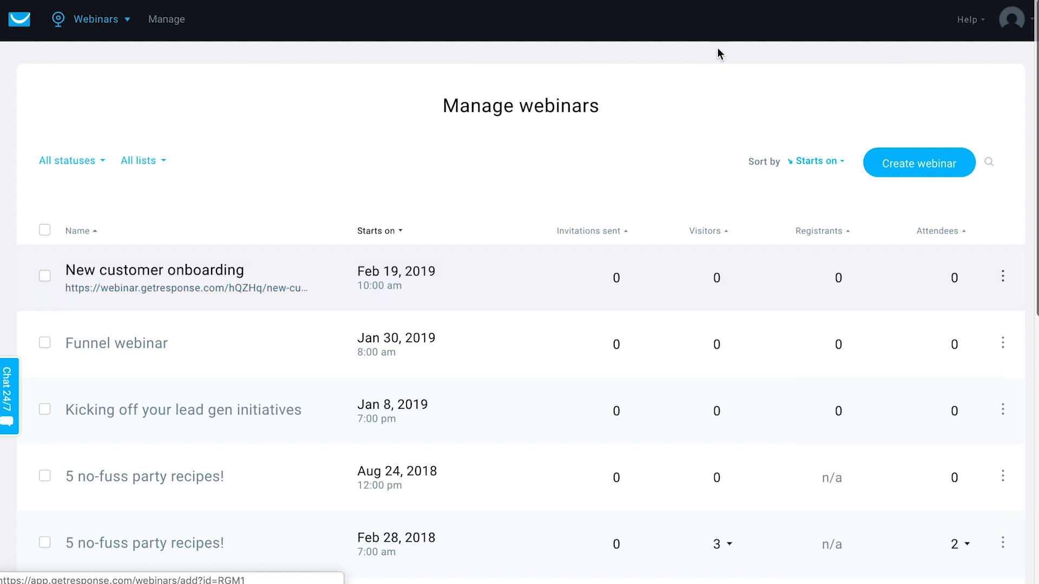
pyautogui.moveTo(454, 207)
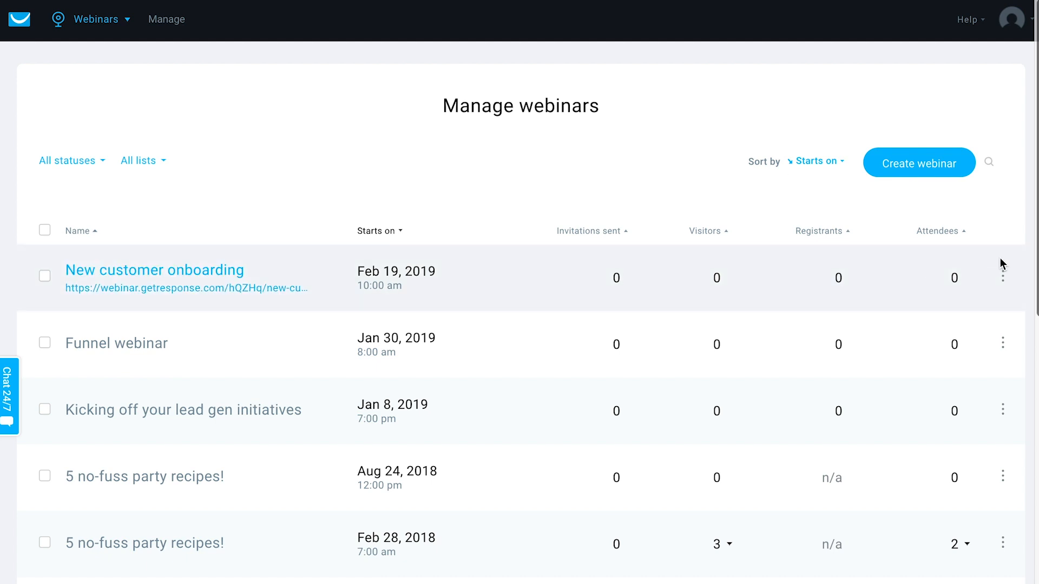
pyautogui.click(1002, 277)
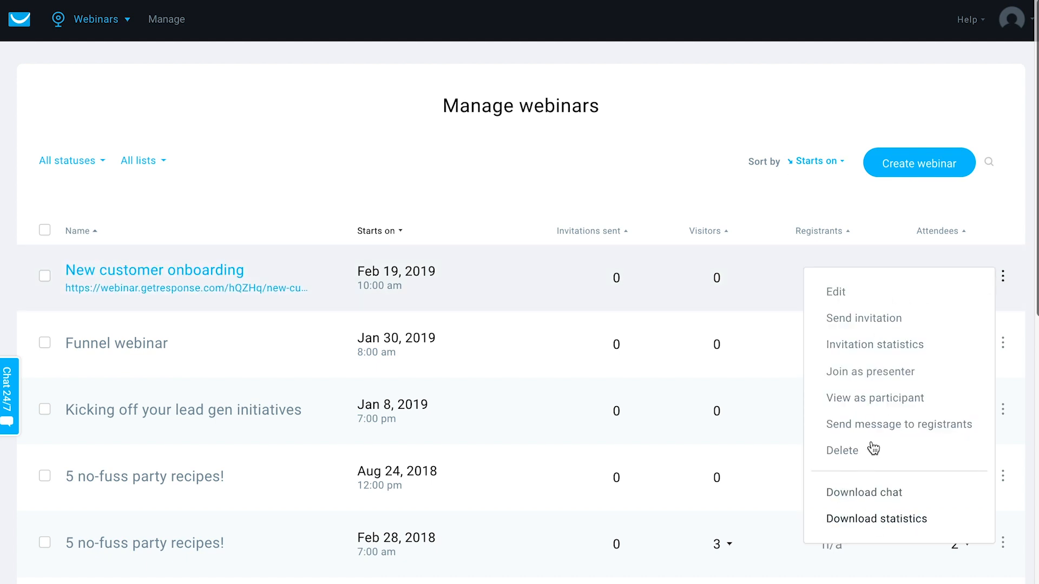
pyautogui.moveTo(857, 525)
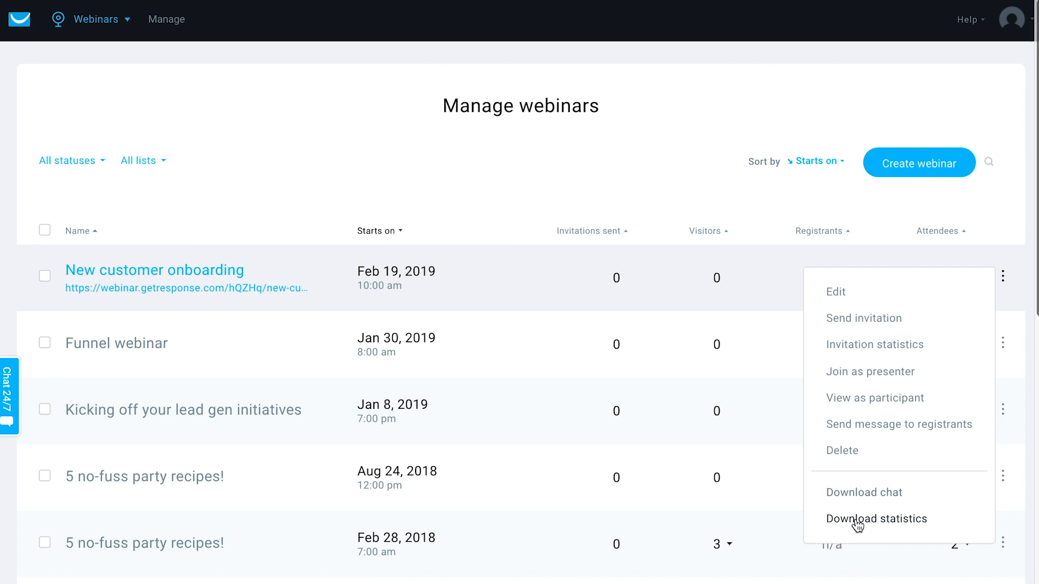